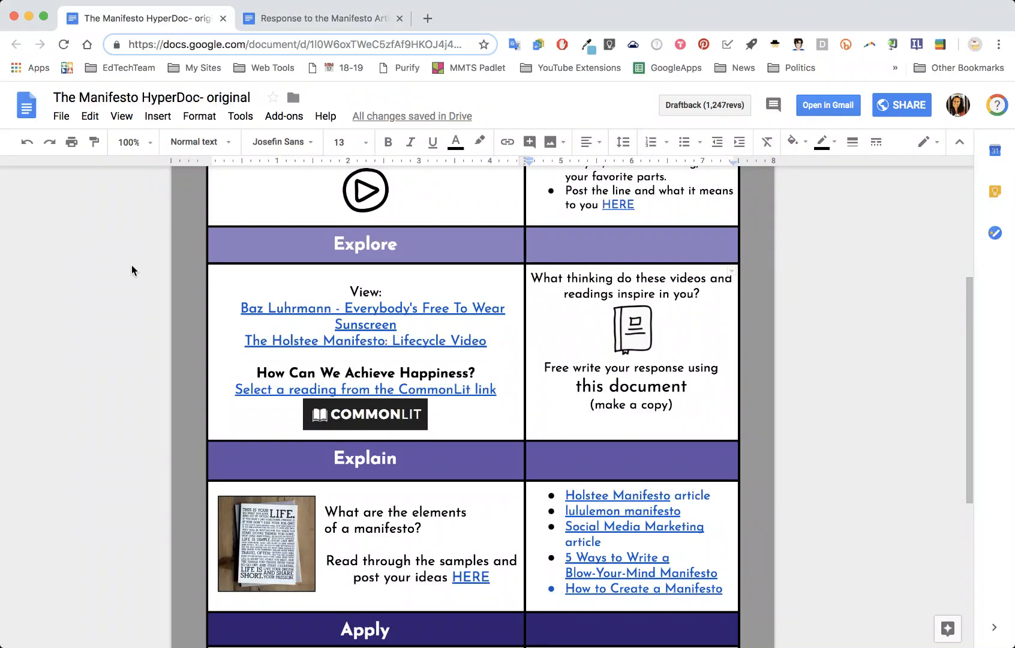
# Step: Locate the 'Free write your response using this document' line in the HyperDoc, then switch to the response template
pyautogui.scroll(3)
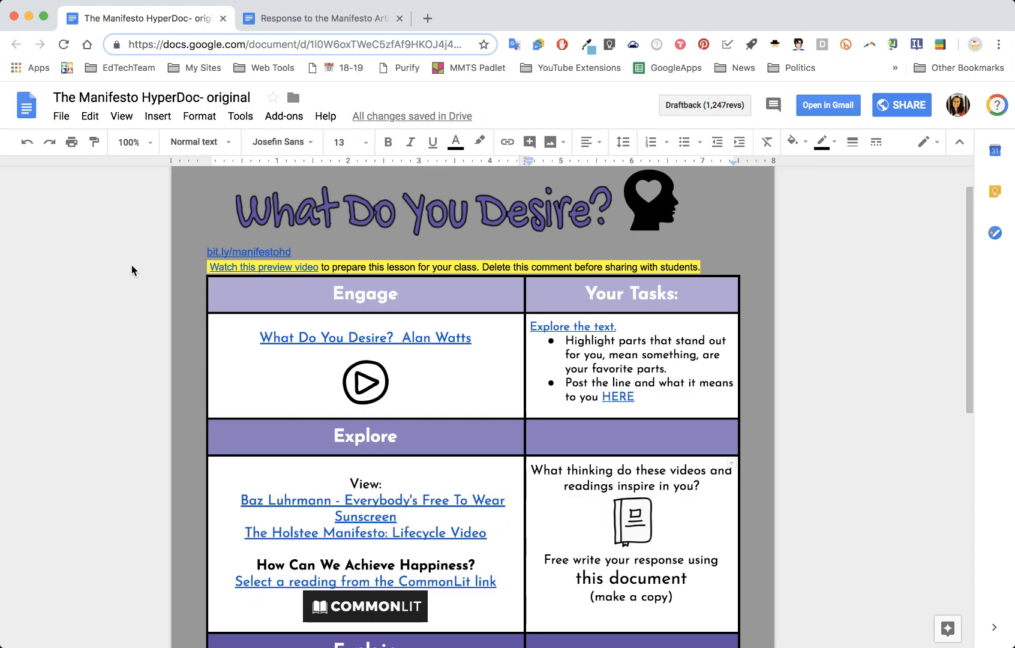
pyautogui.scroll(-3)
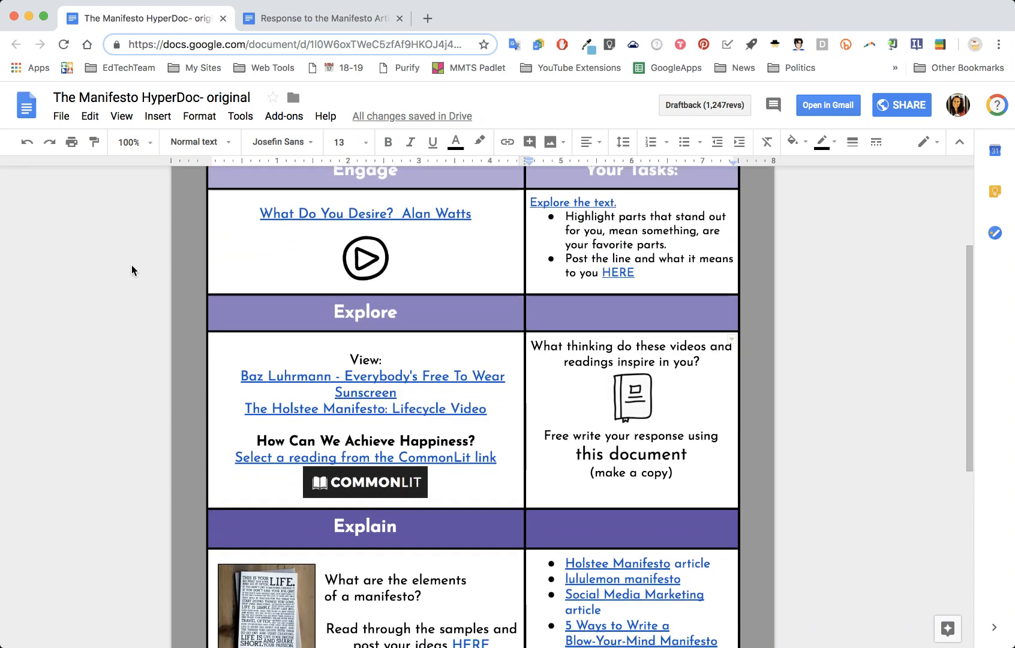
pyautogui.scroll(-3)
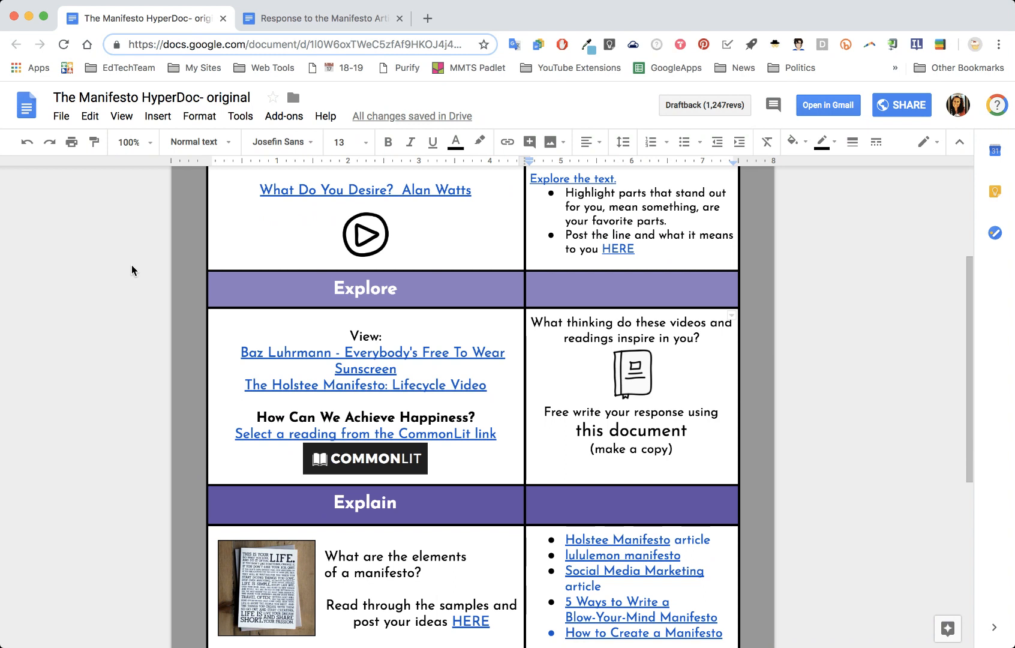
pyautogui.scroll(-3)
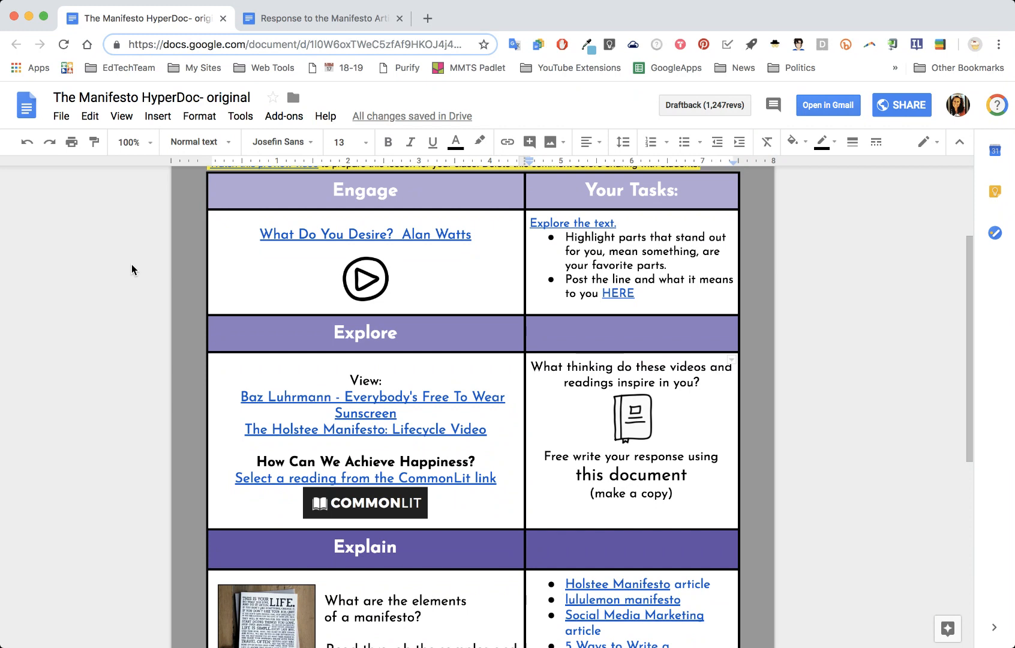
pyautogui.scroll(-3)
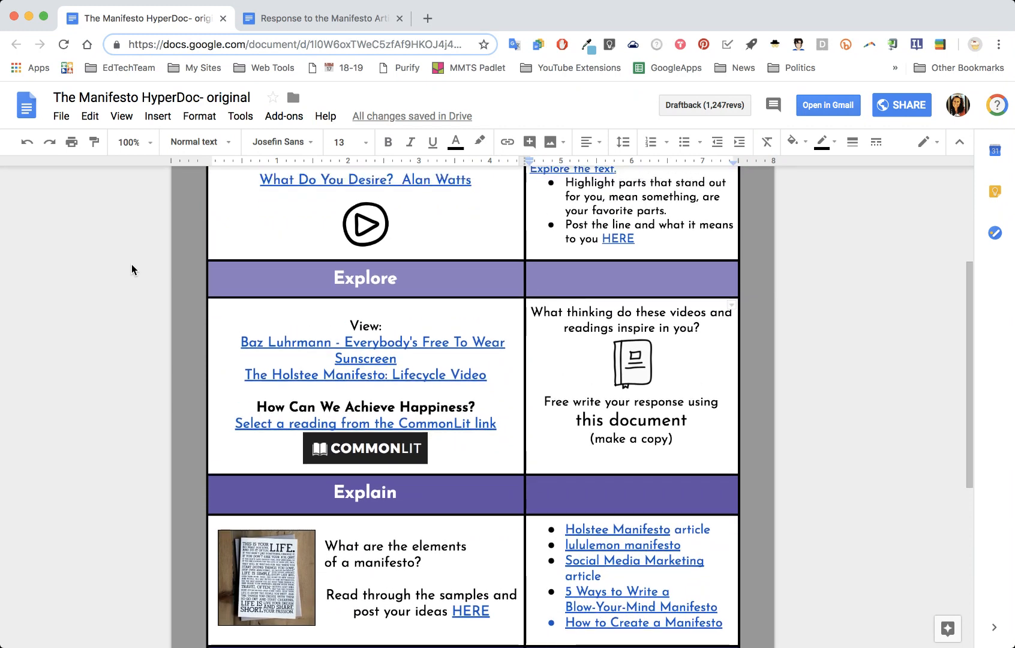
pyautogui.moveTo(461, 270)
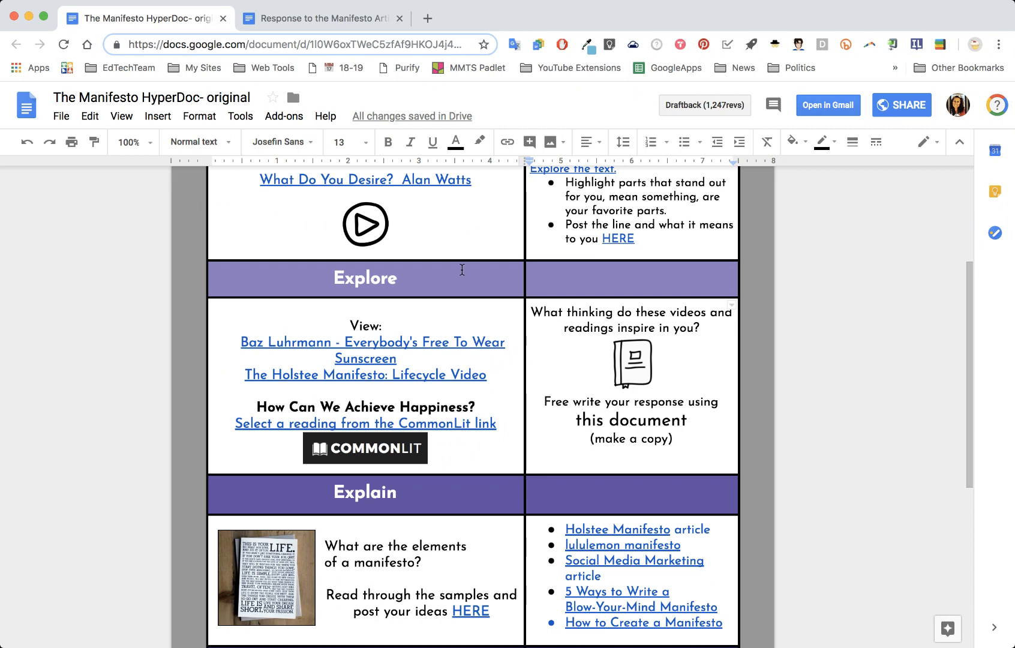
pyautogui.moveTo(561, 416)
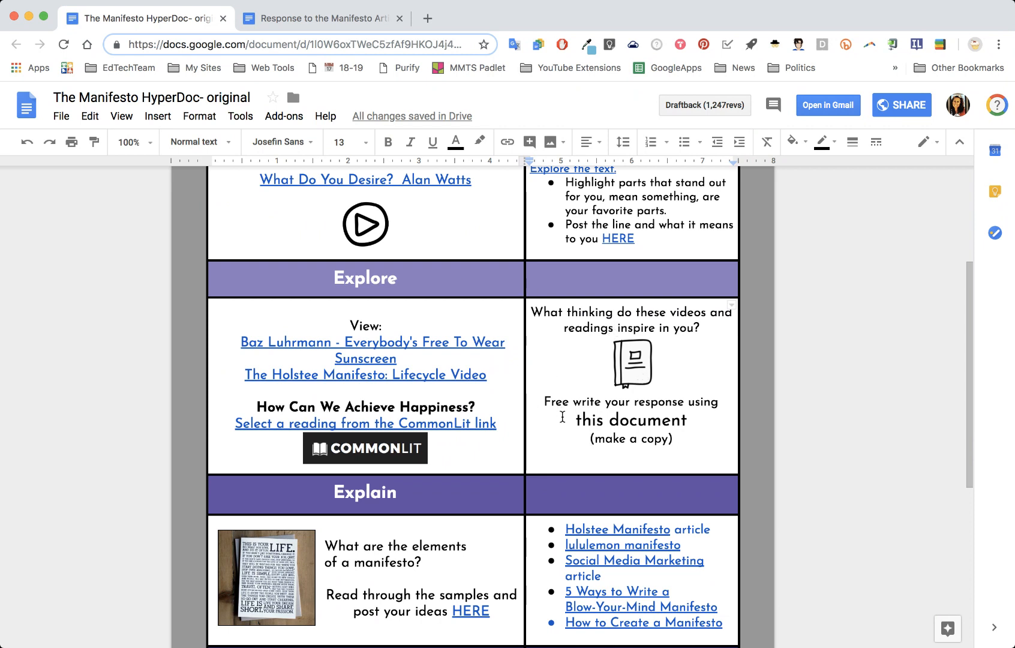
pyautogui.moveTo(546, 401); pyautogui.dragTo(607, 420)
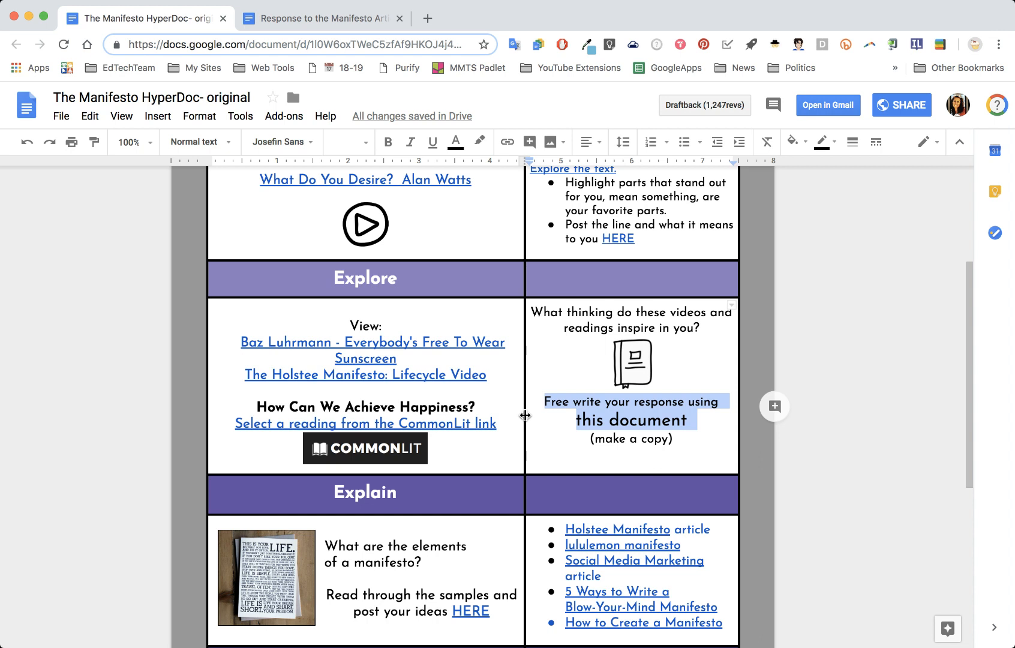
pyautogui.moveTo(497, 391)
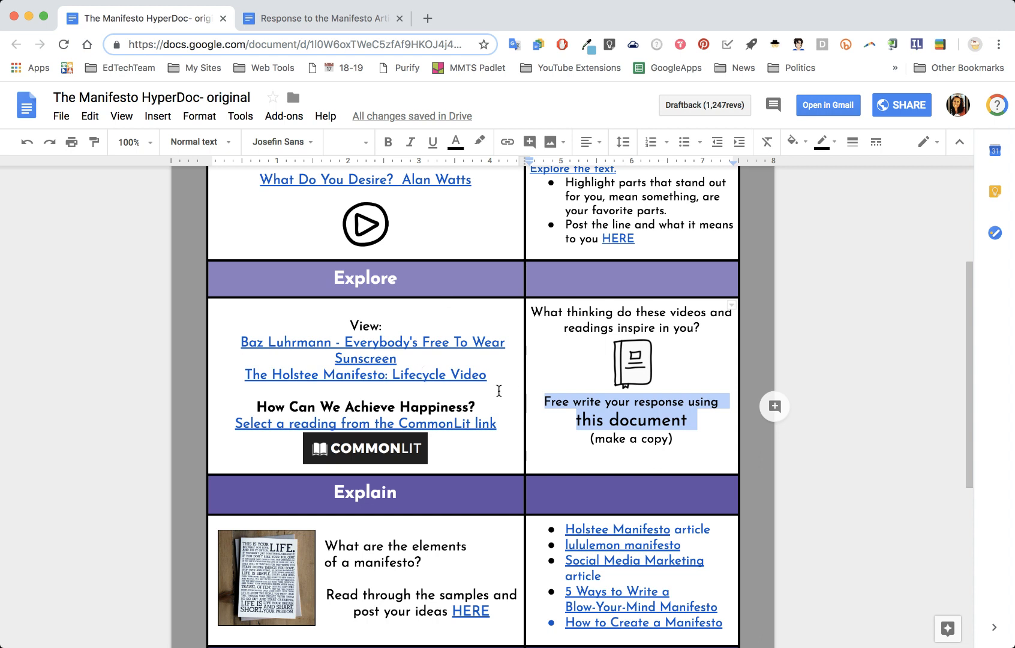
pyautogui.scroll(-3)
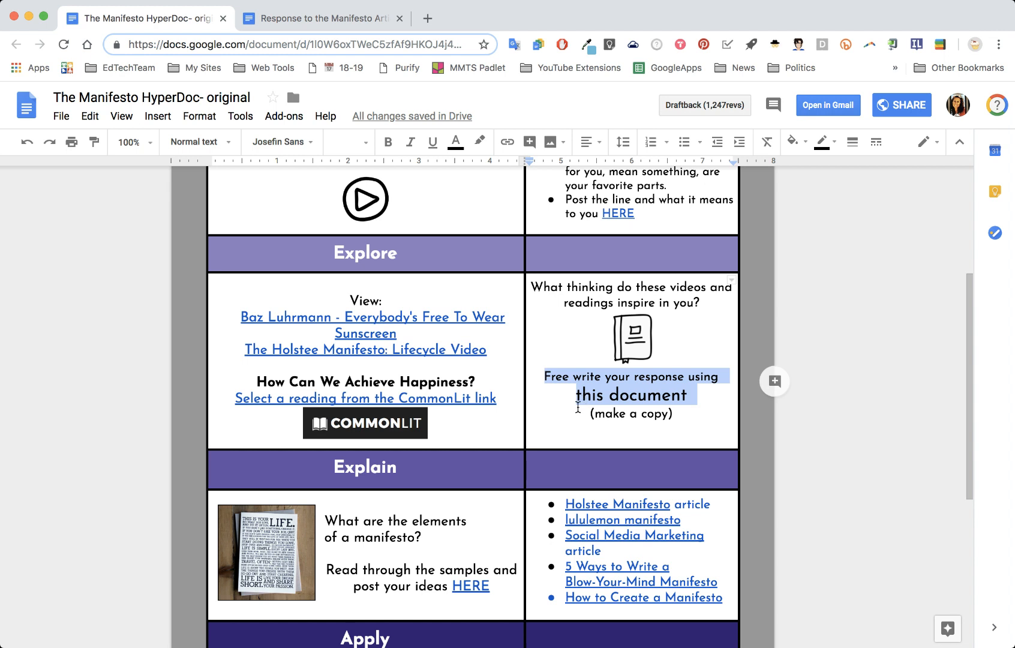
pyautogui.click(578, 413)
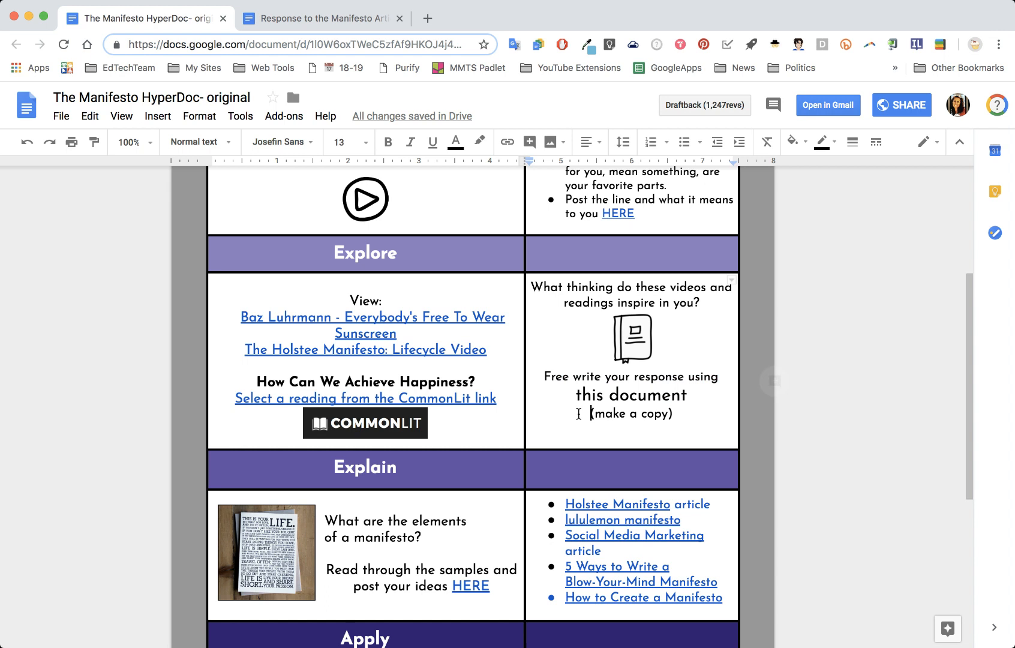
pyautogui.click(322, 18)
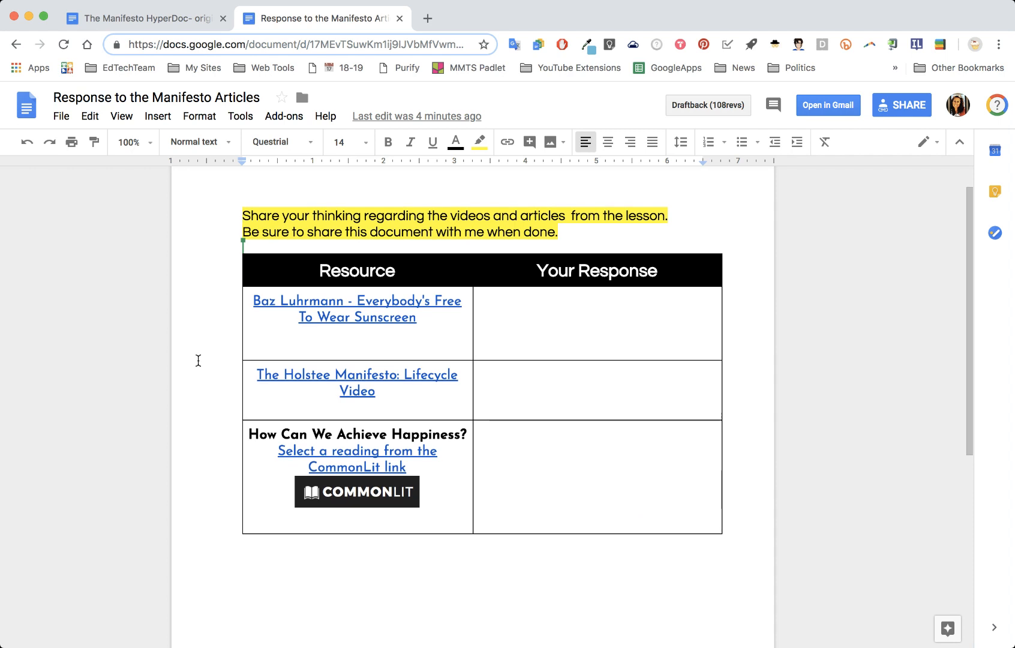
# Step: Confirm the response document's link sharing is 'Anyone with the link can view'
pyautogui.click(553, 322)
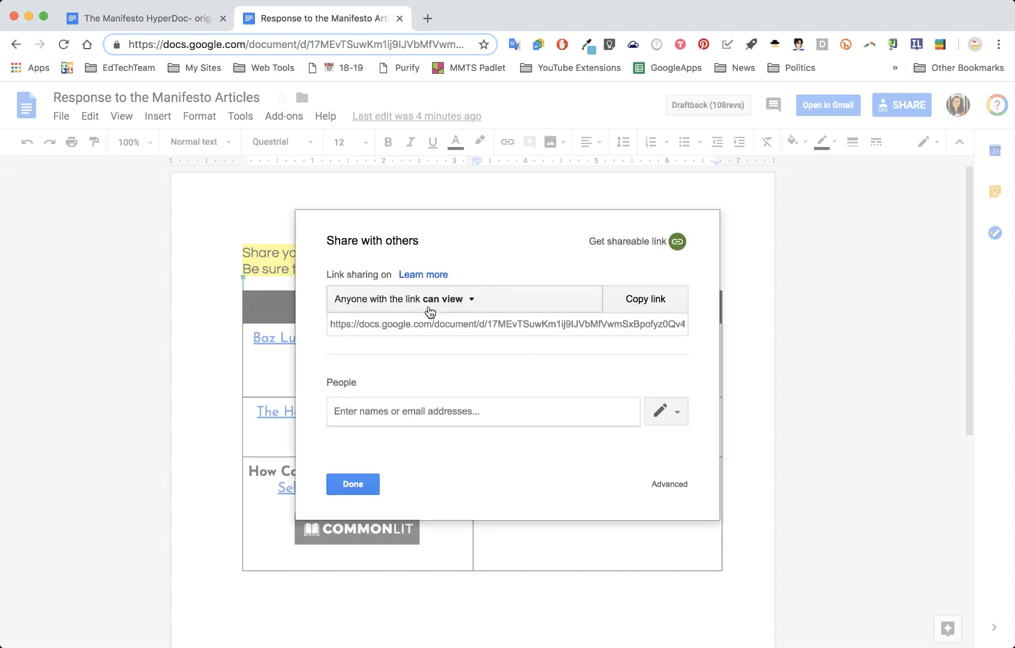
pyautogui.moveTo(349, 307)
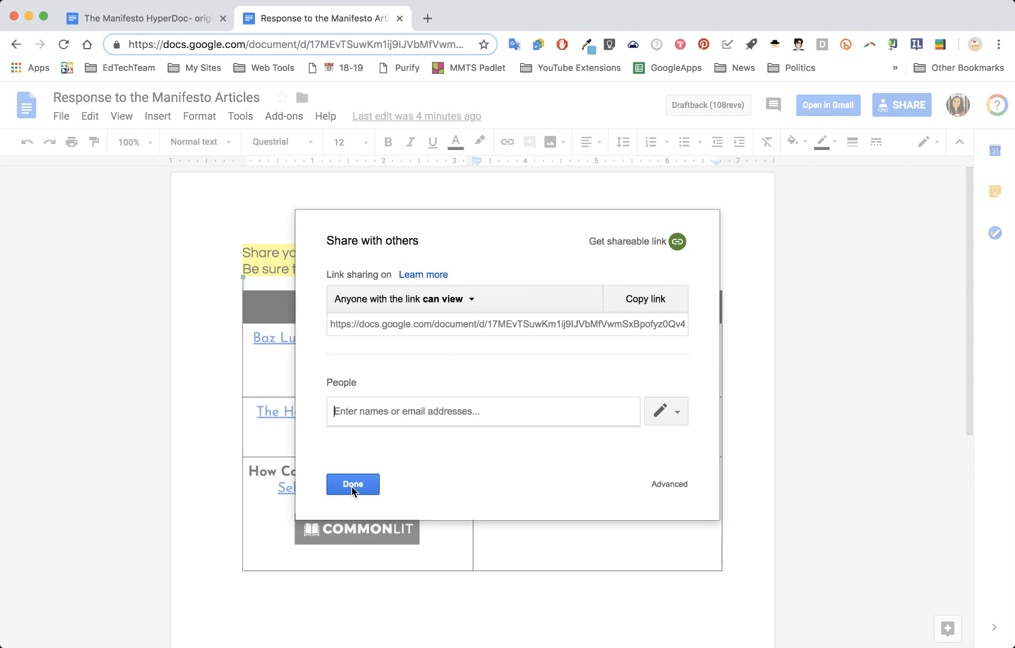
pyautogui.click(352, 484)
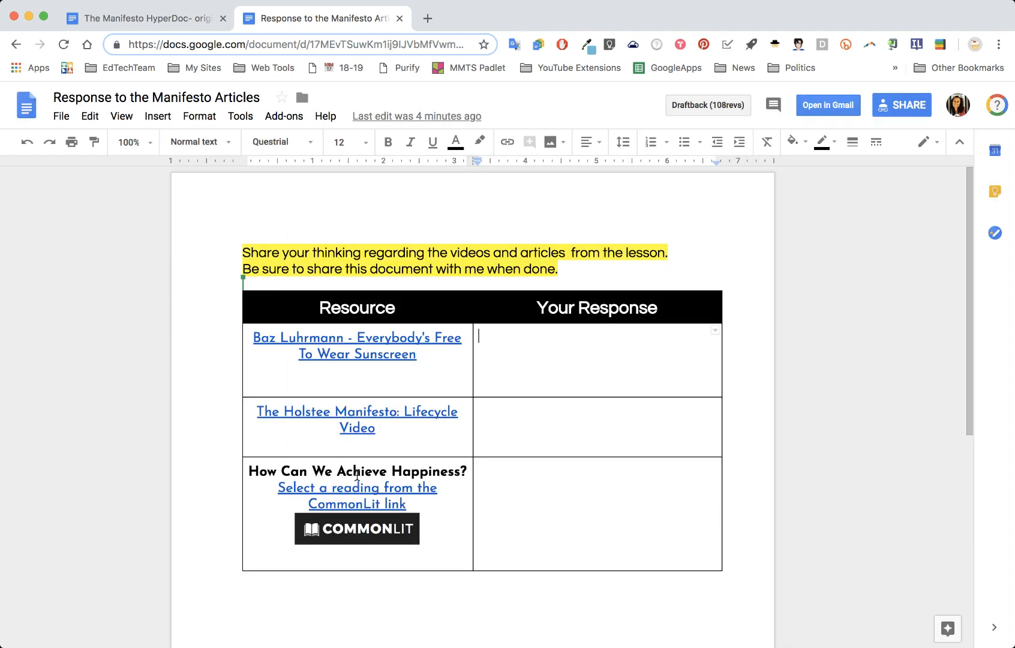
# Step: Change the response document's URL ending from 'edit' to 'copy' and select the whole address
pyautogui.click(297, 44)
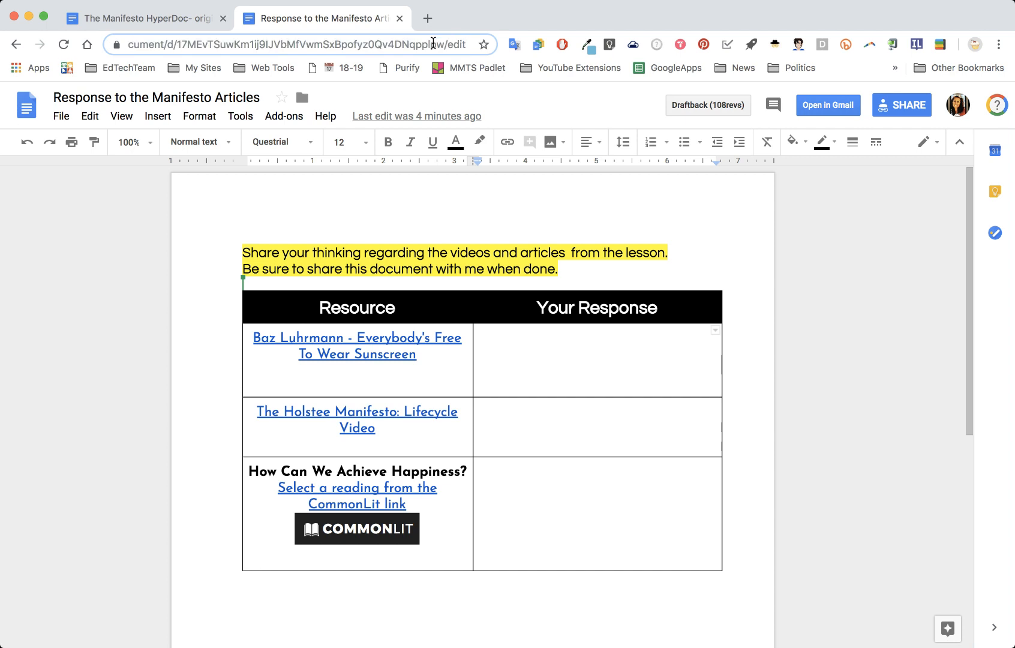
pyautogui.moveTo(454, 26)
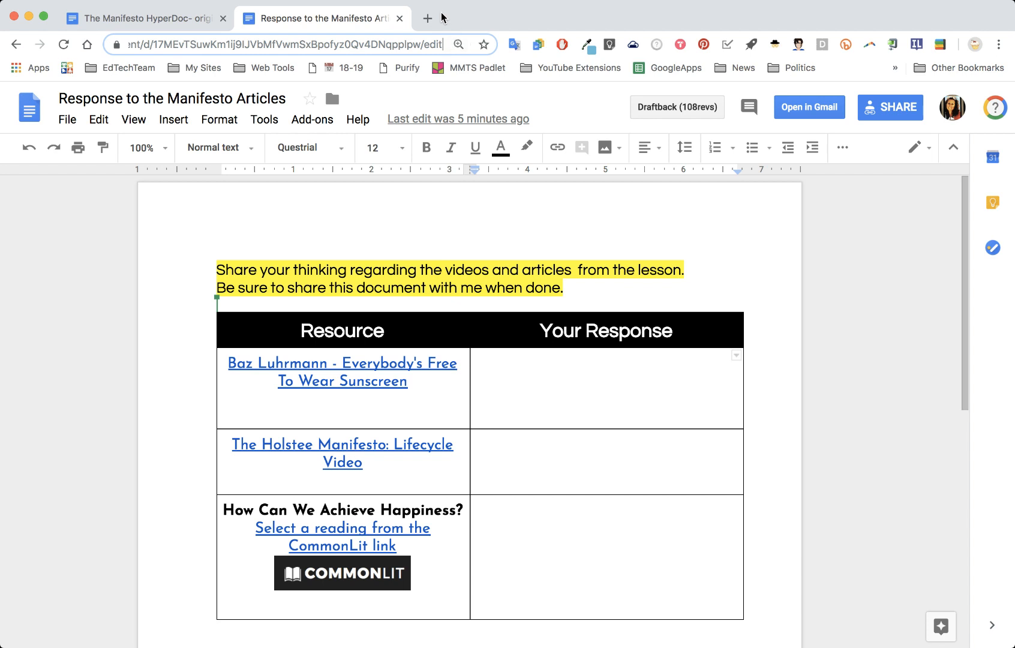
pyautogui.click(291, 45)
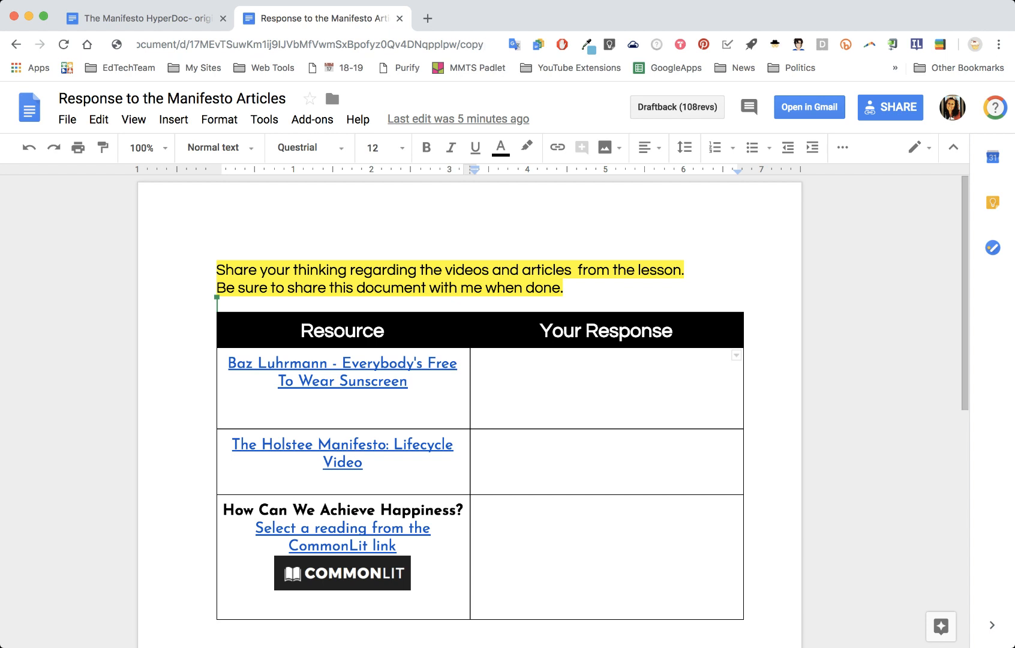
pyautogui.click(324, 44)
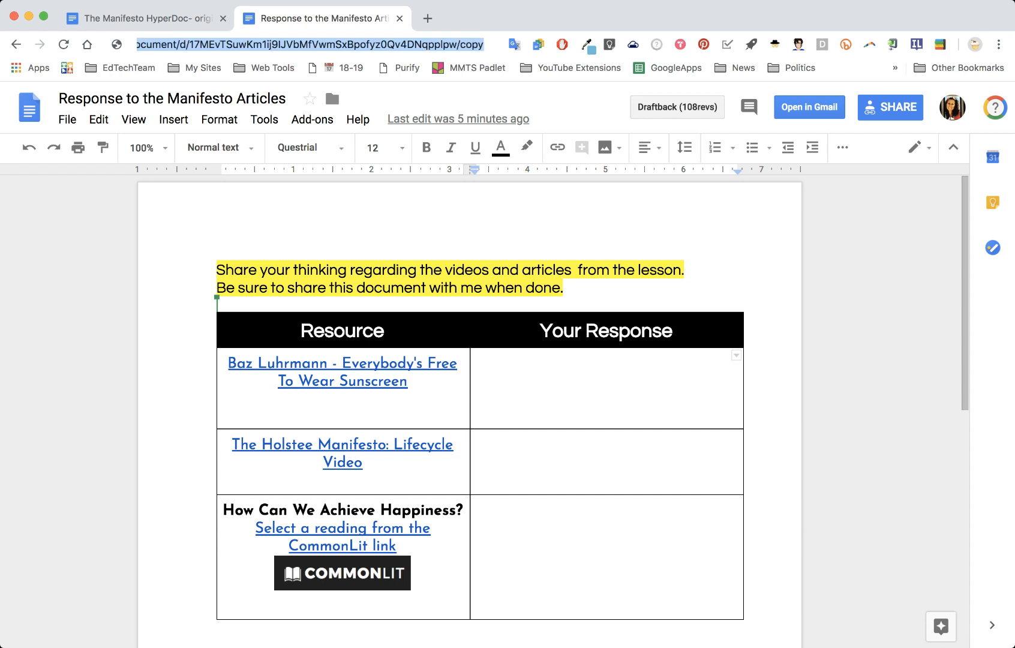
pyautogui.moveTo(120, 9)
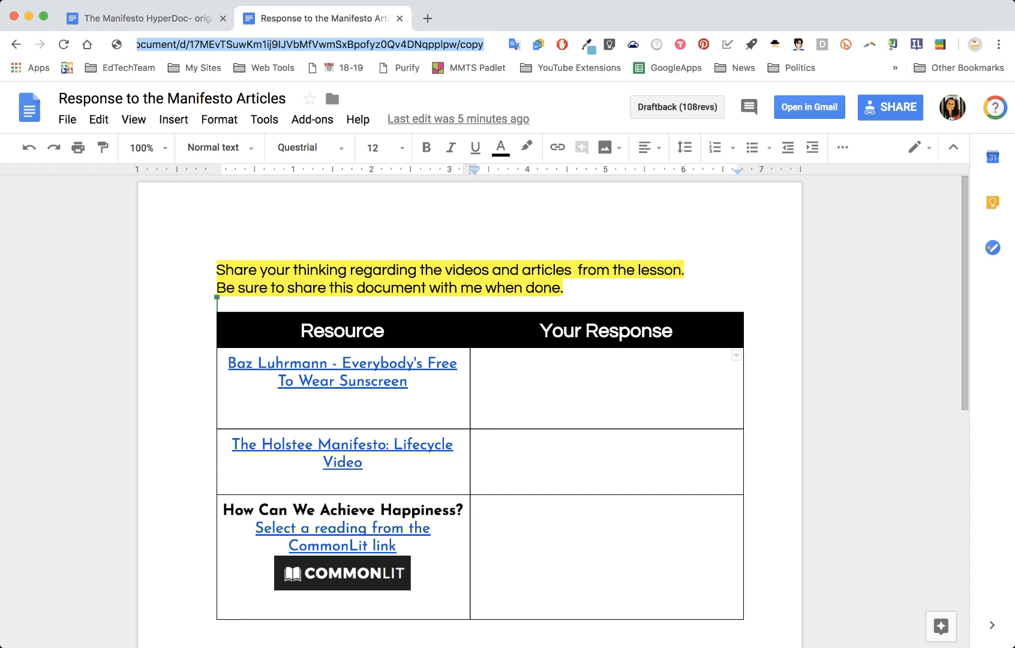
pyautogui.moveTo(511, 12)
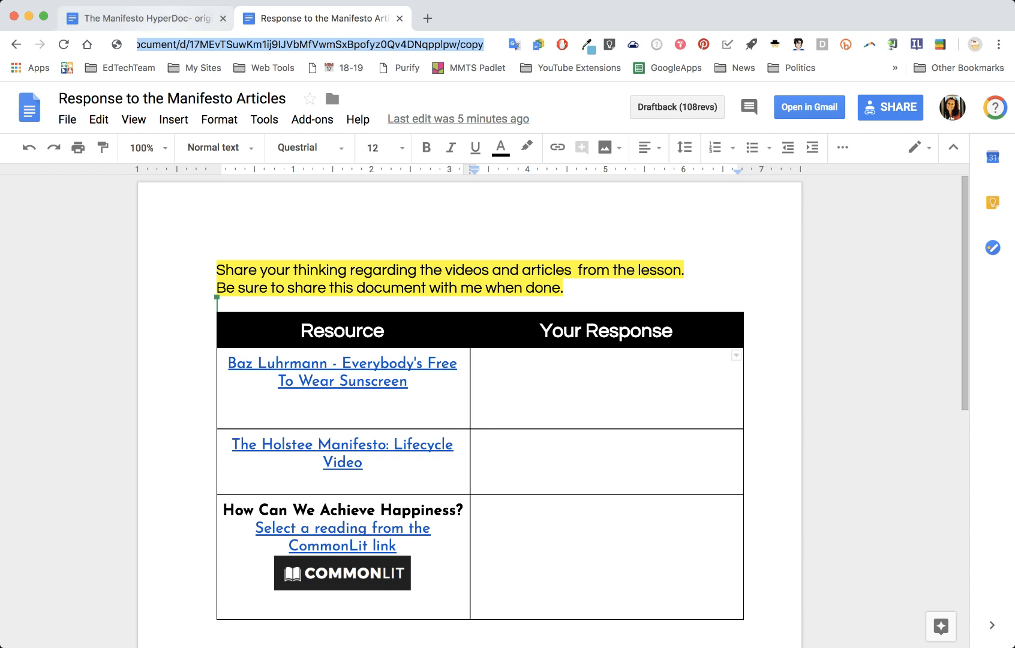
# Step: Link the words 'this document' in the HyperDoc to the address ending in '/copy'
pyautogui.click(143, 18)
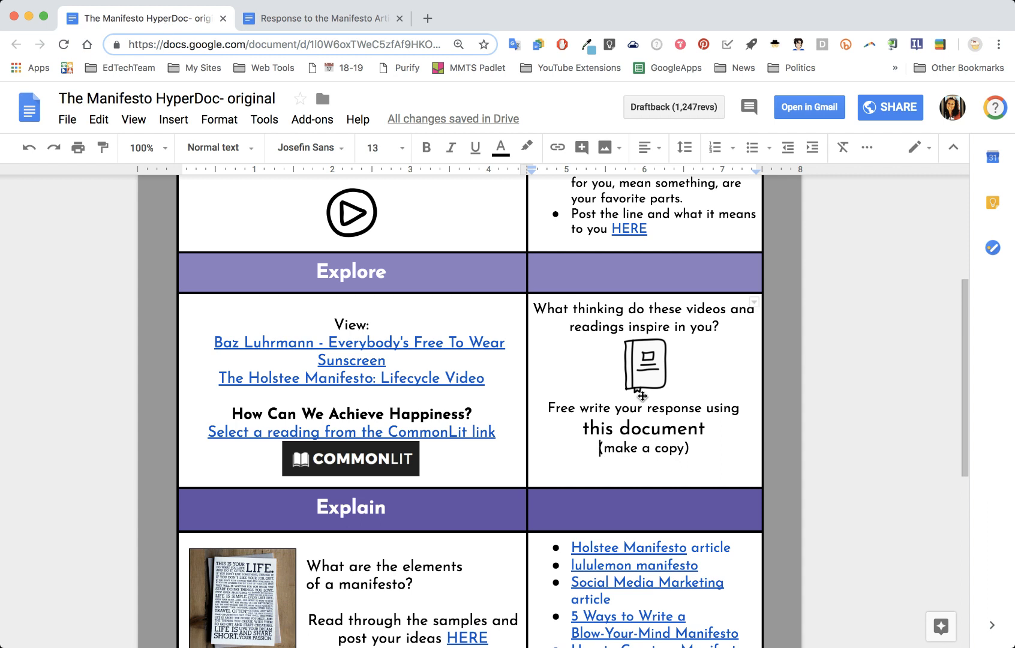
pyautogui.moveTo(693, 418)
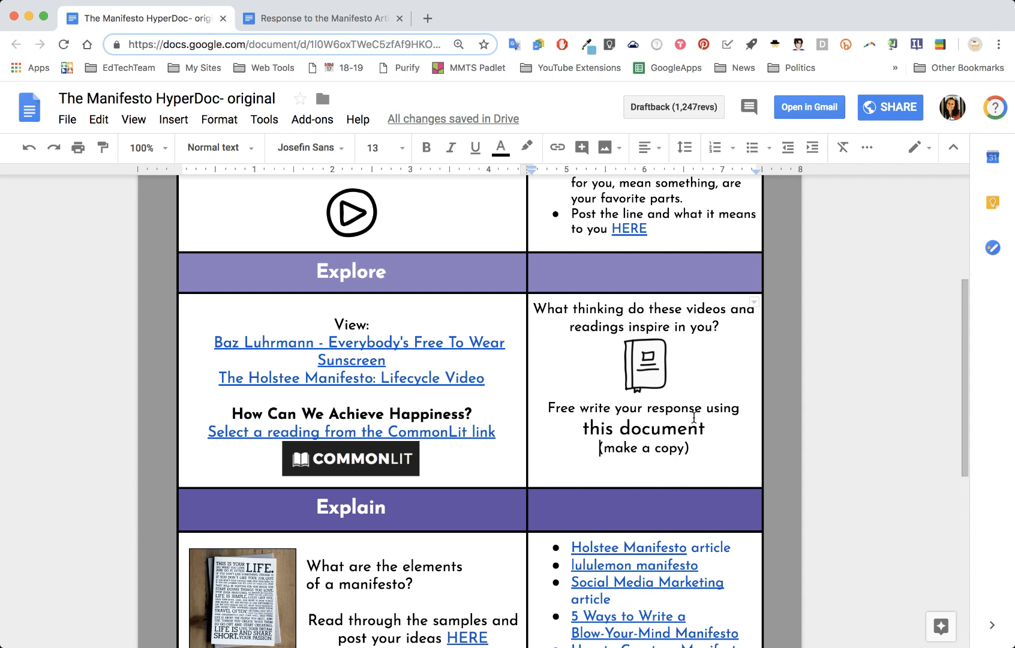
pyautogui.doubleClick(597, 428)
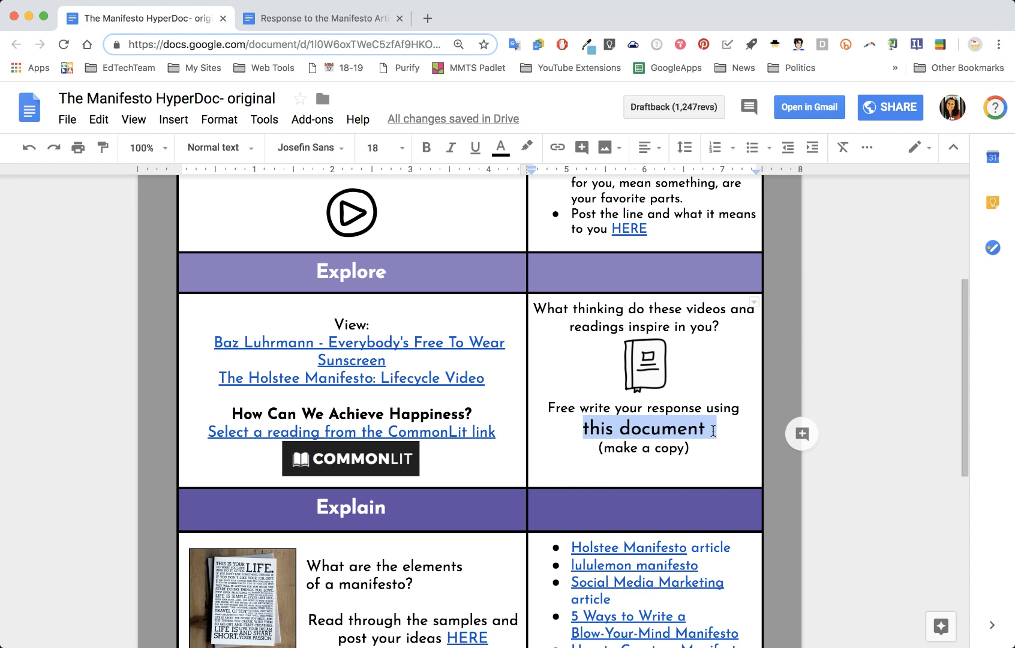
pyautogui.moveTo(555, 148)
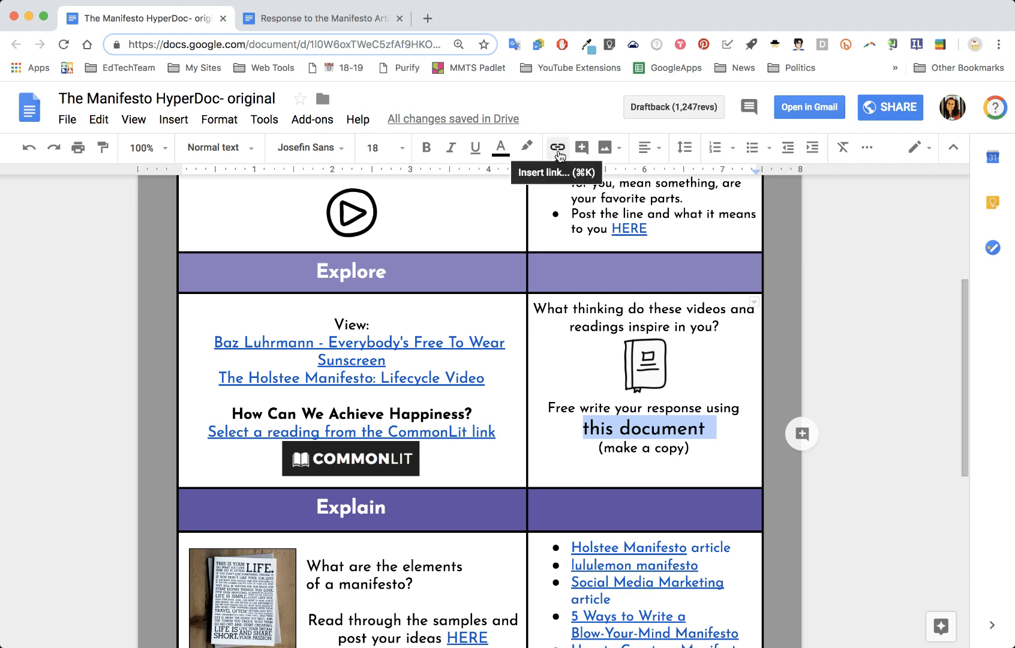
pyautogui.click(555, 148)
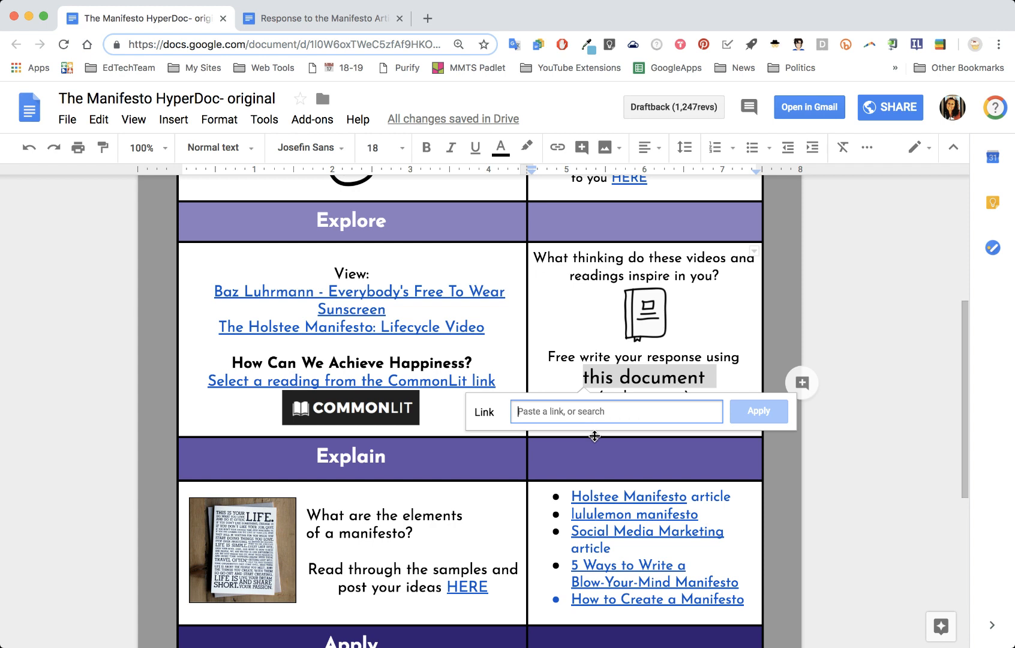
pyautogui.write('Km1ij9IJVbMfVwmSxBpofyz0Qv4DNqpplpw/copy')
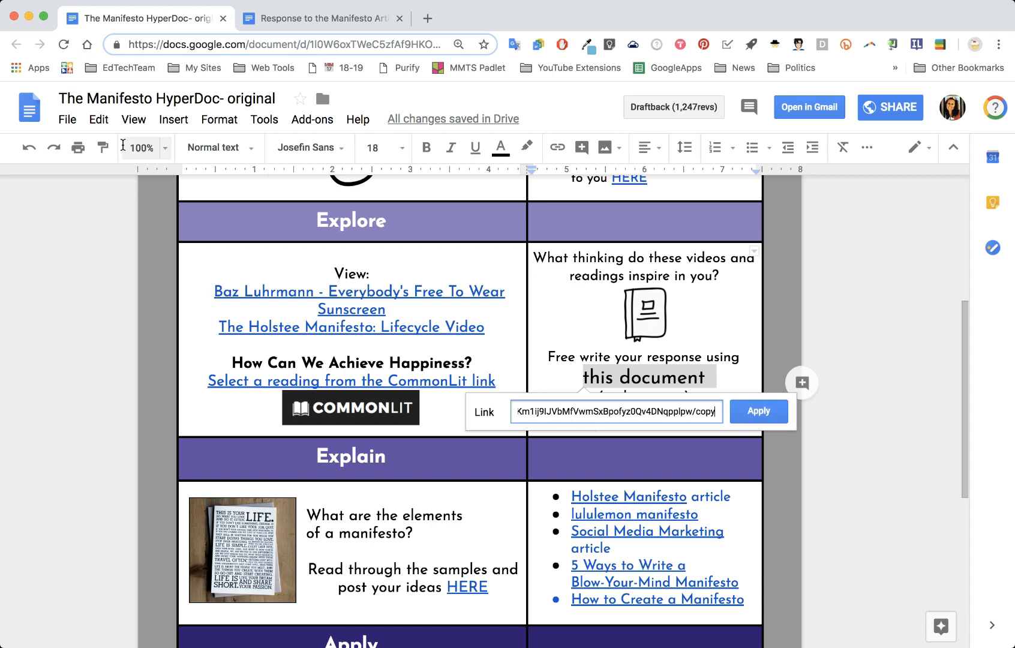
pyautogui.click(98, 120)
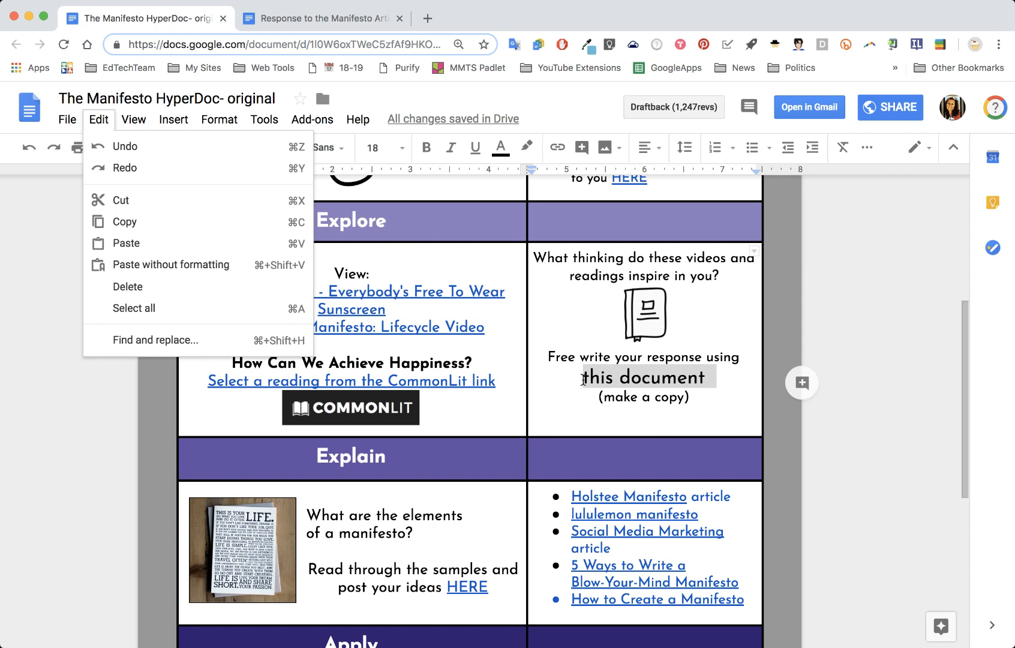
# Step: Reapply the /copy link to 'this document' and follow it to the Copy document prompt
pyautogui.click(549, 136)
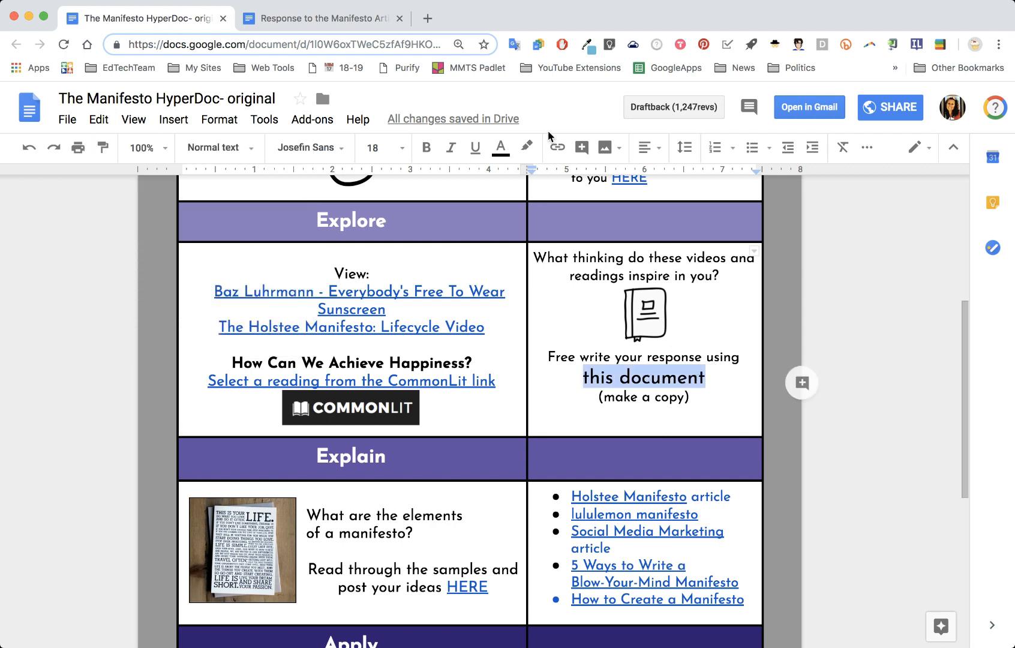
pyautogui.click(555, 148)
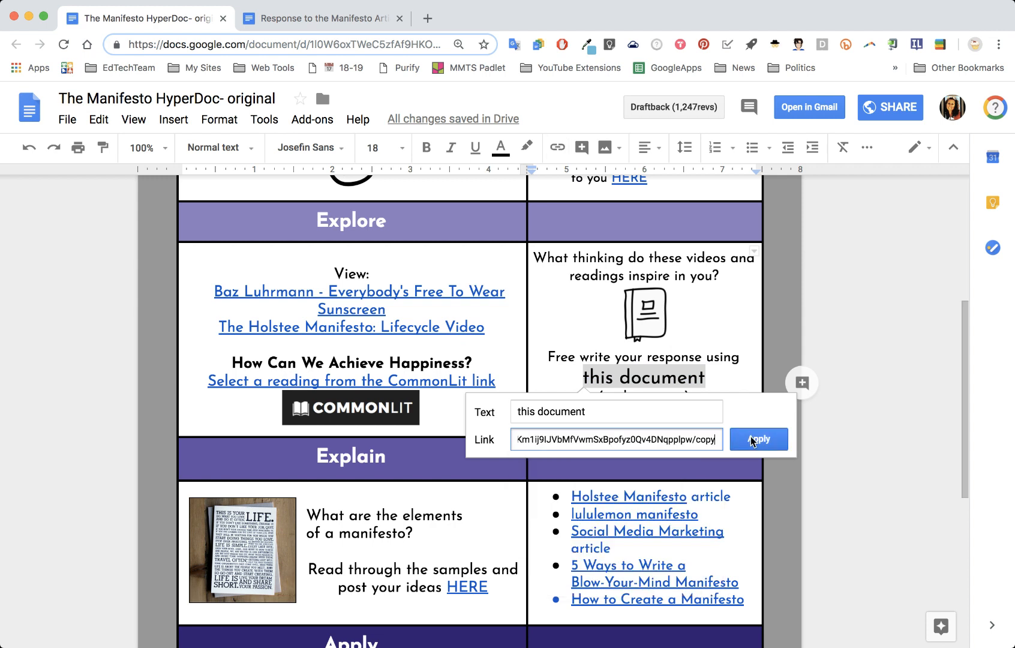
pyautogui.click(758, 439)
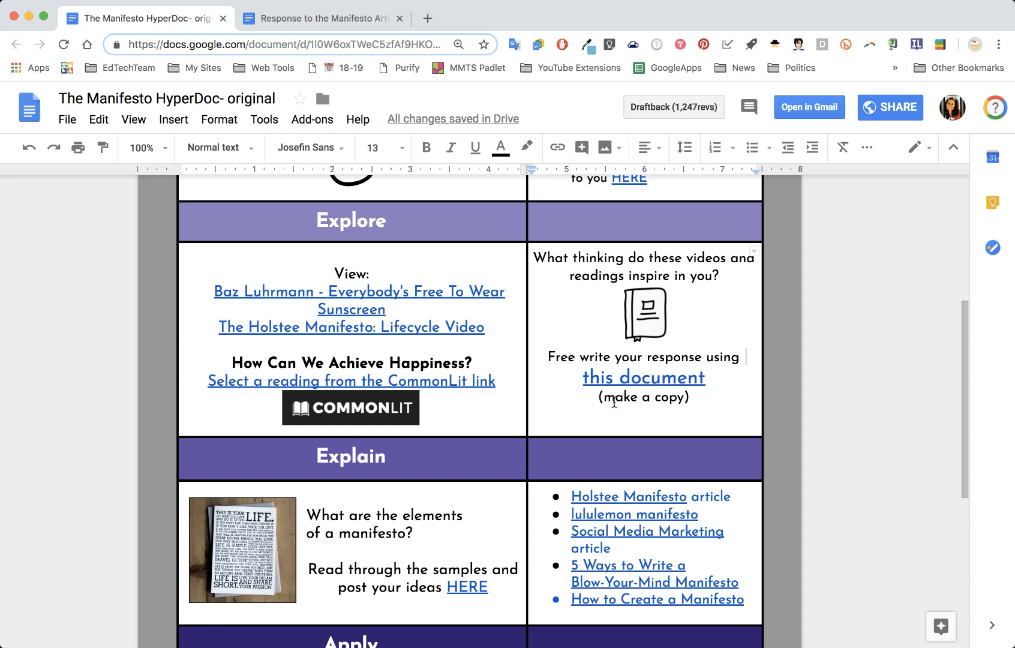
pyautogui.click(643, 378)
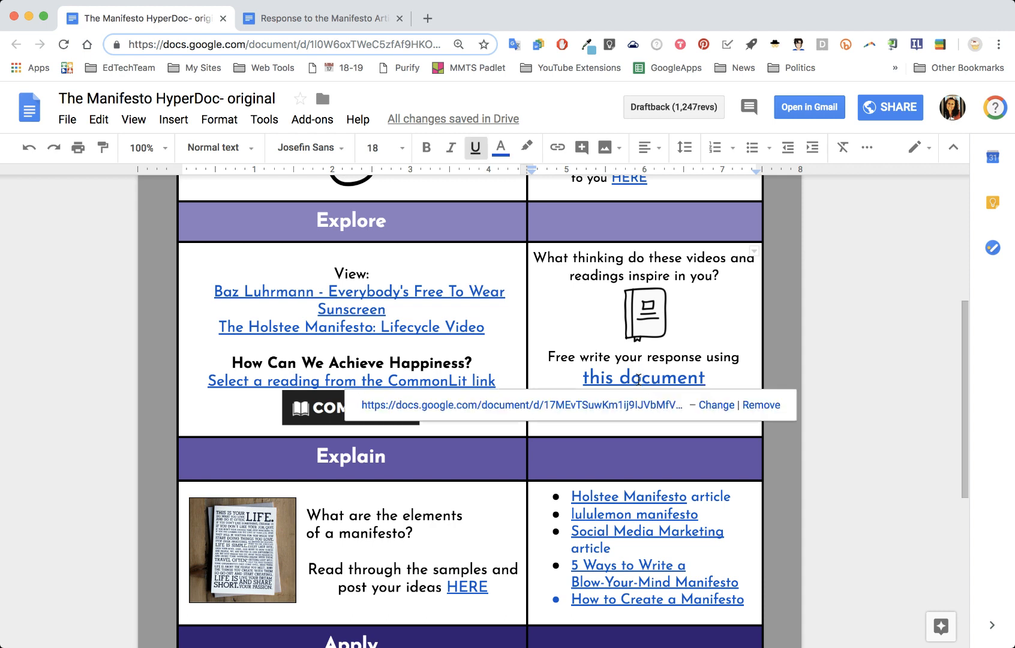
pyautogui.moveTo(680, 419)
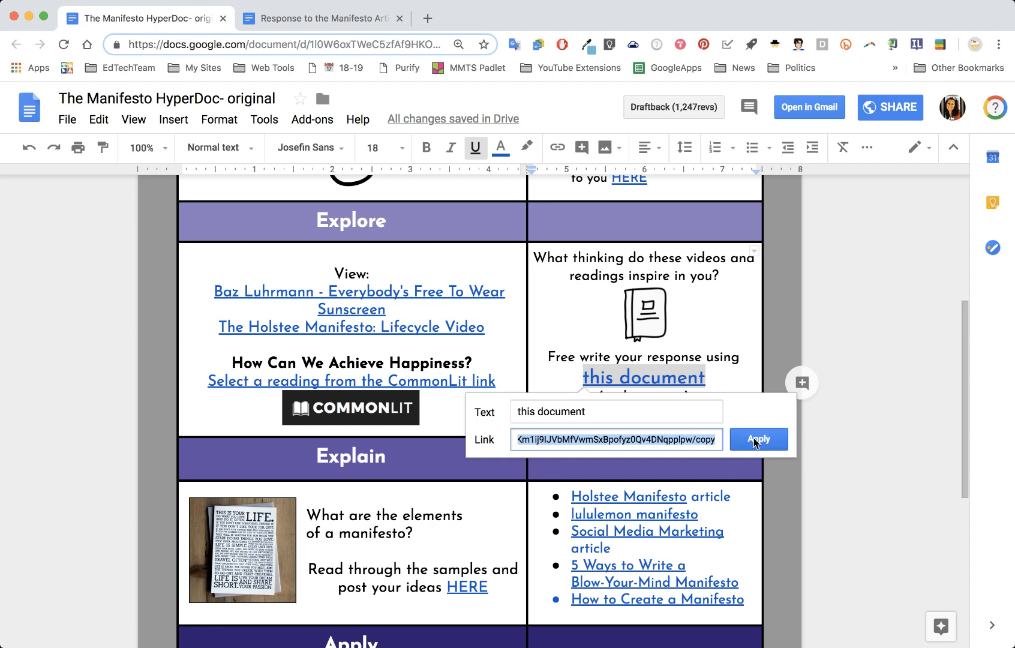
pyautogui.click(757, 439)
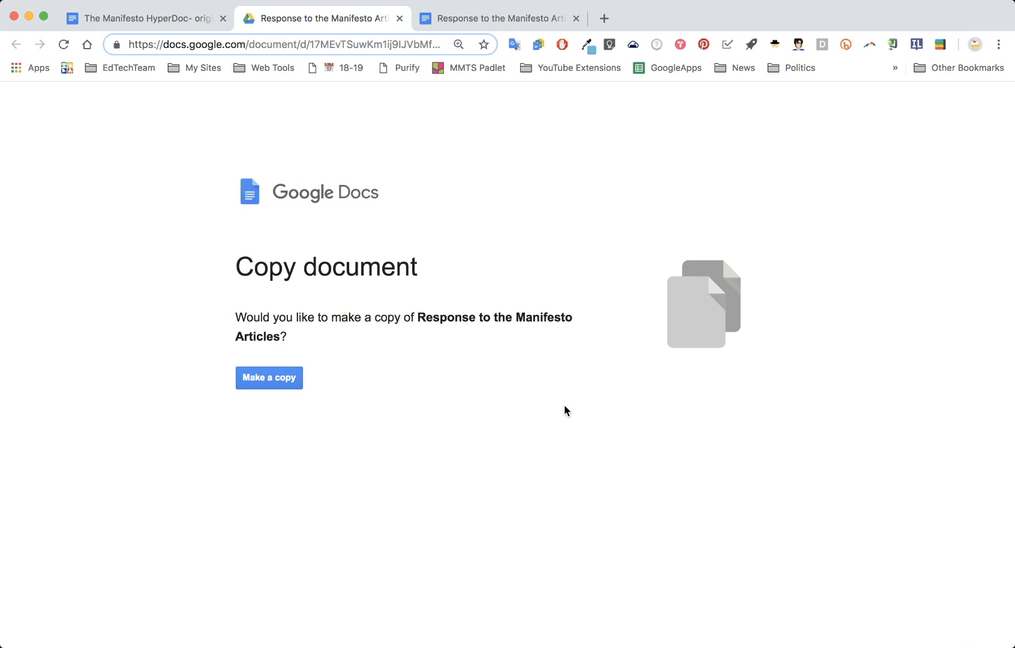
# Step: Make a copy, producing 'Copy of Response to the Manifesto Articles'
pyautogui.click(267, 378)
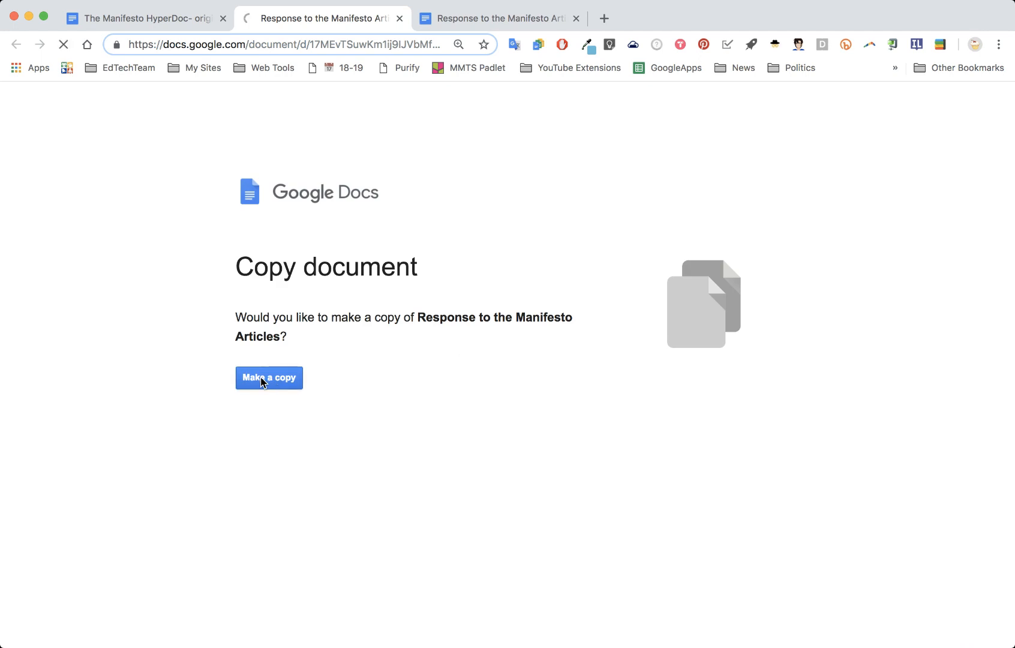
pyautogui.click(268, 378)
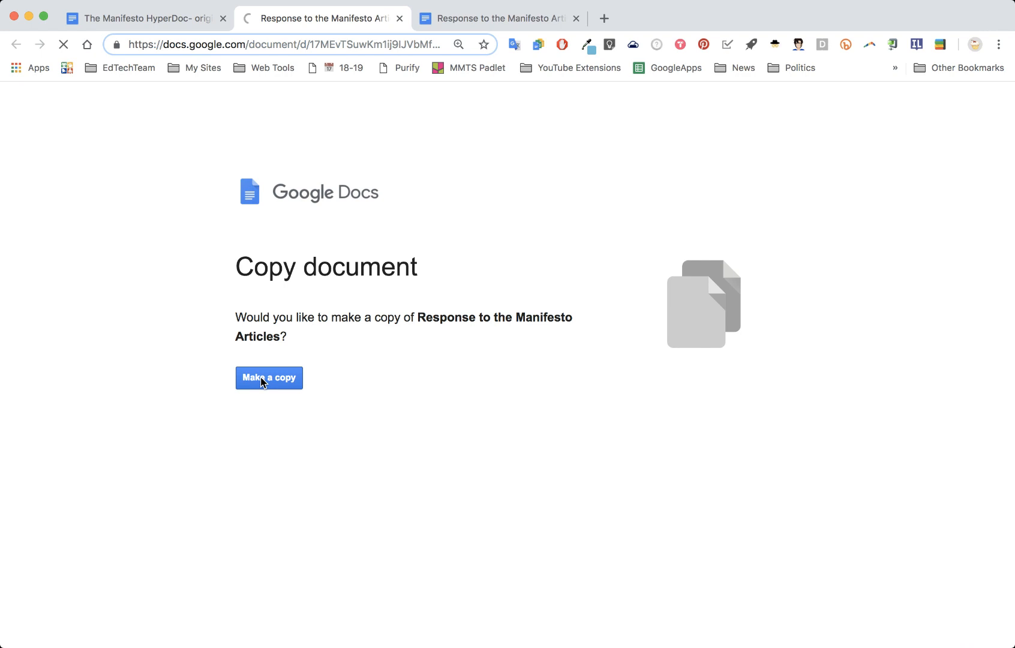
pyautogui.click(269, 378)
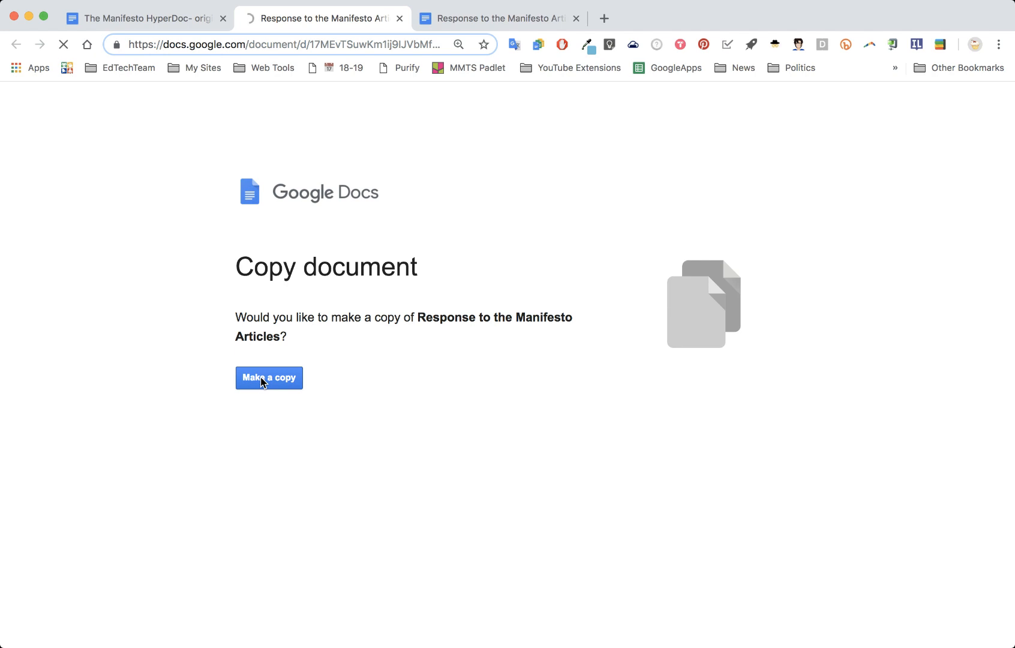
pyautogui.click(269, 378)
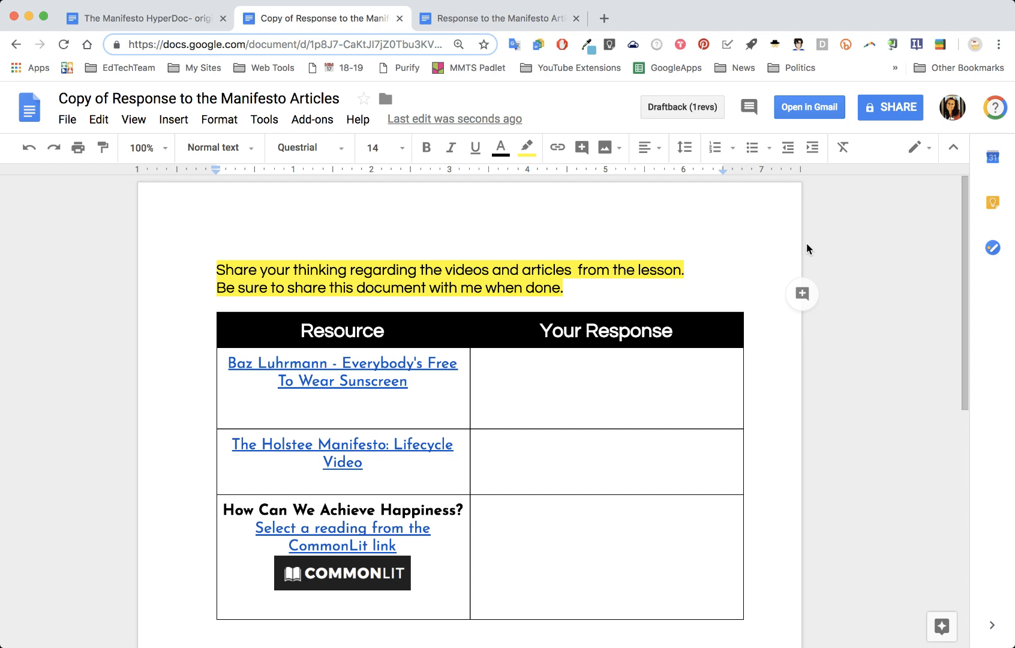
pyautogui.moveTo(890, 107)
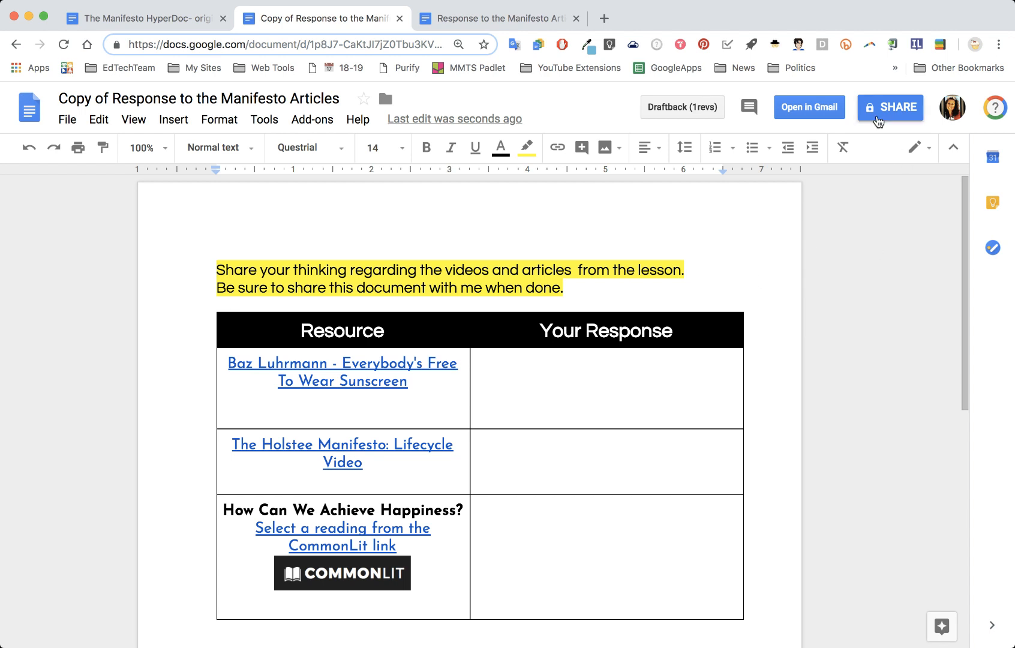
pyautogui.moveTo(890, 108)
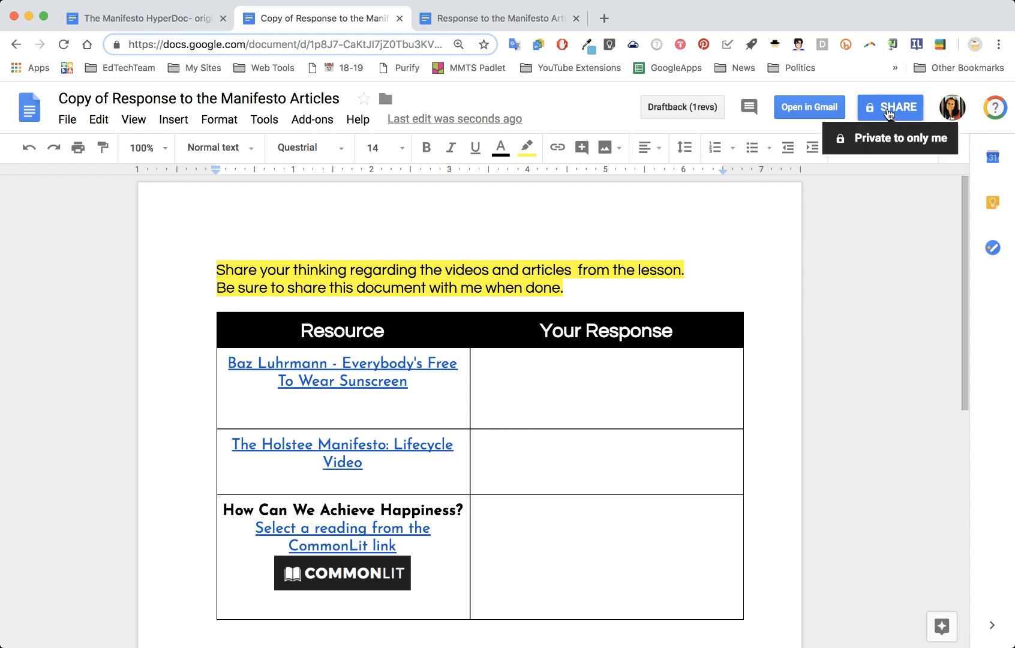
# Step: In the copy's advanced sharing settings keep link sharing 'Off - Specific people' and start inviting someone
pyautogui.click(890, 108)
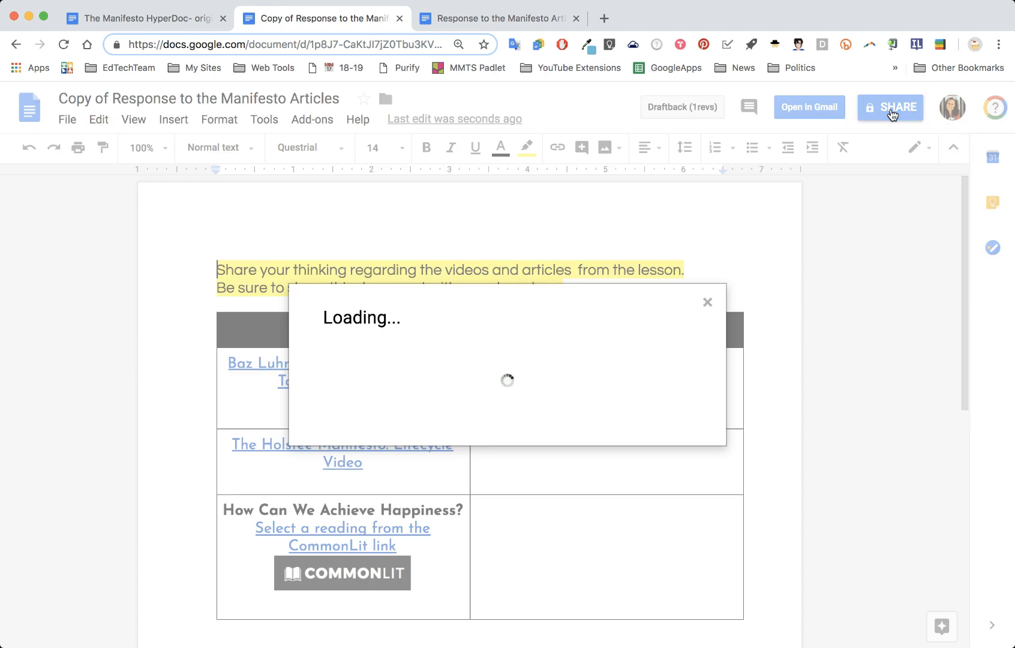
pyautogui.click(890, 107)
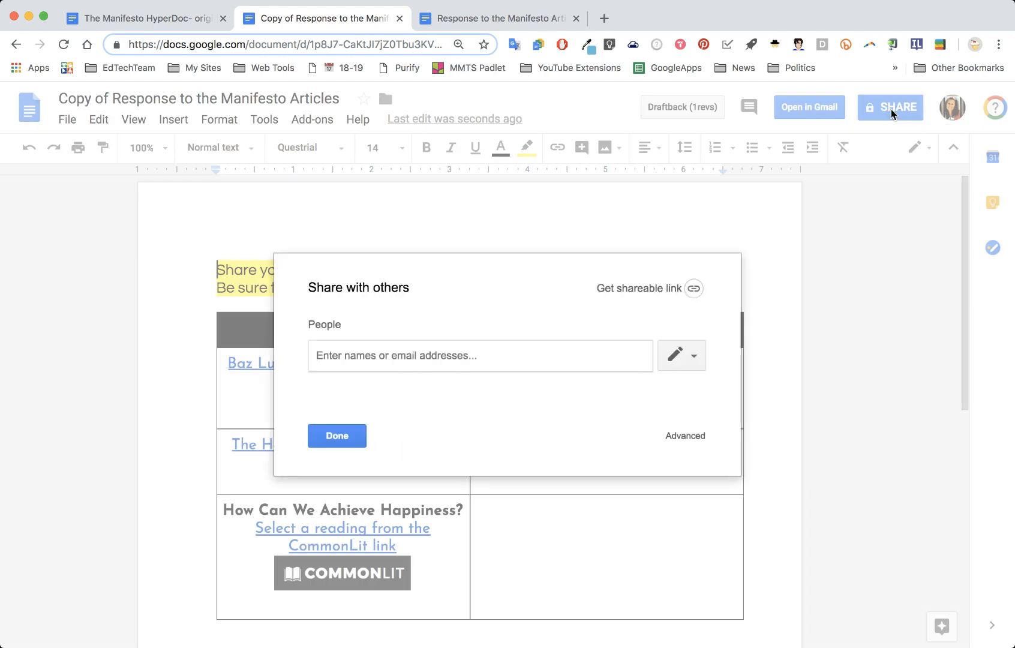
pyautogui.moveTo(619, 315)
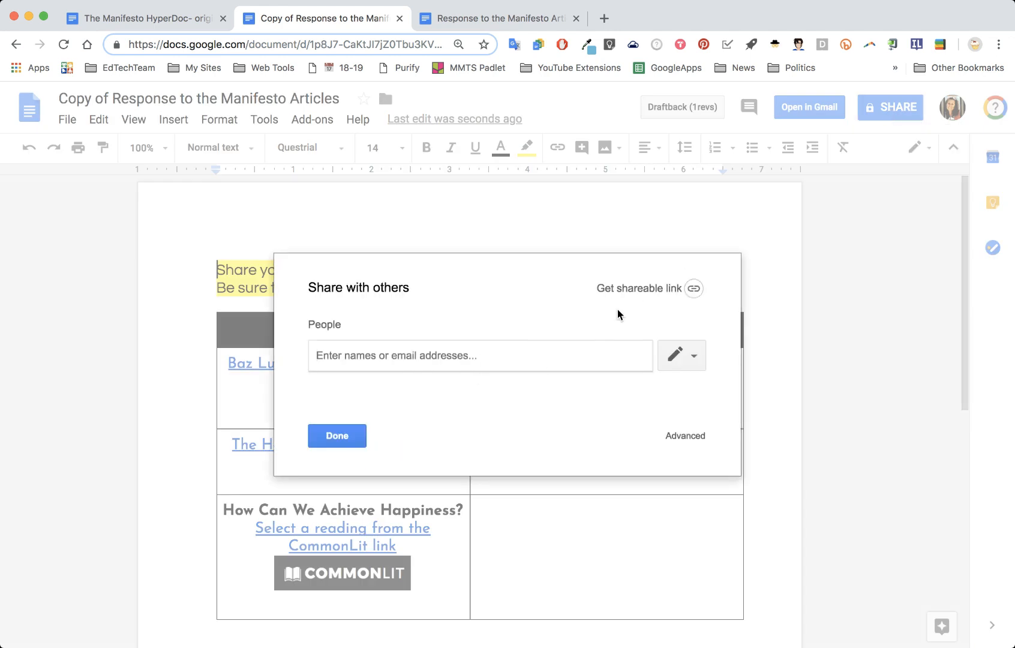
pyautogui.click(684, 436)
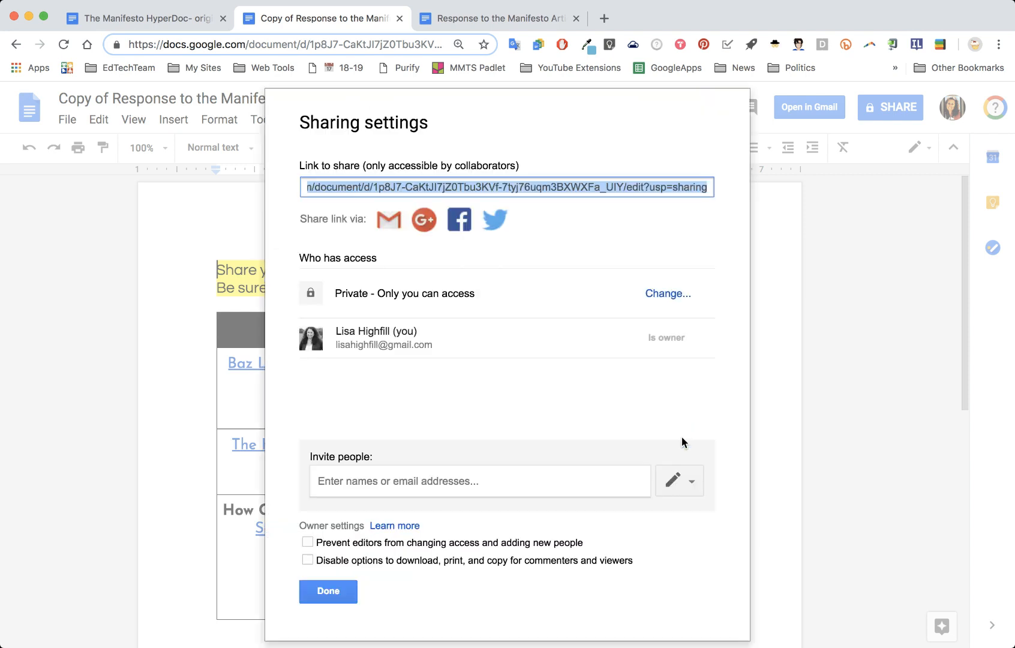
pyautogui.moveTo(667, 293)
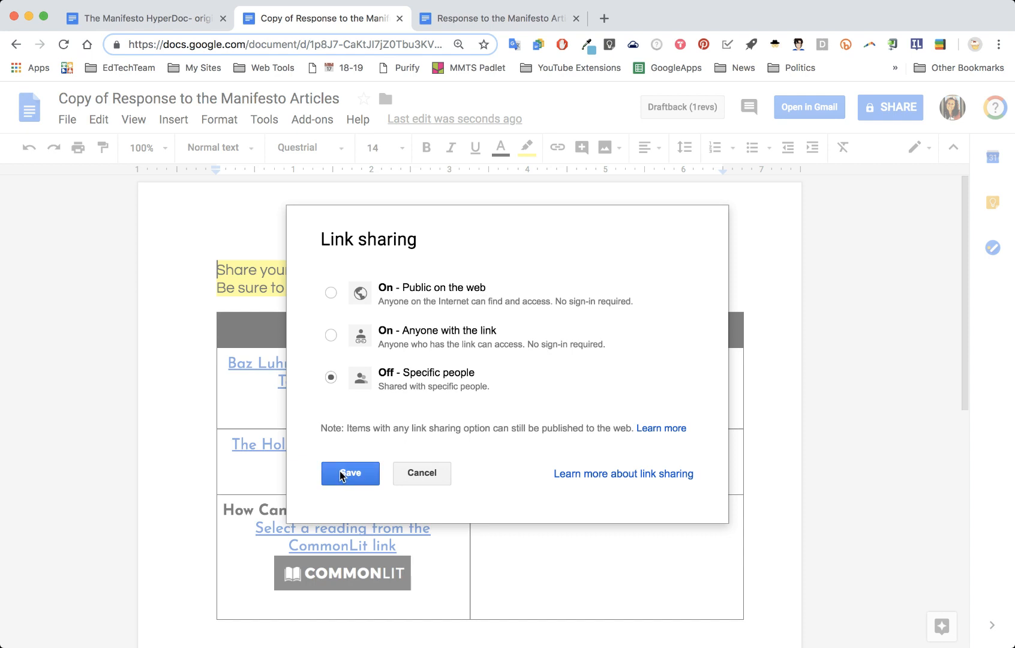
pyautogui.click(349, 473)
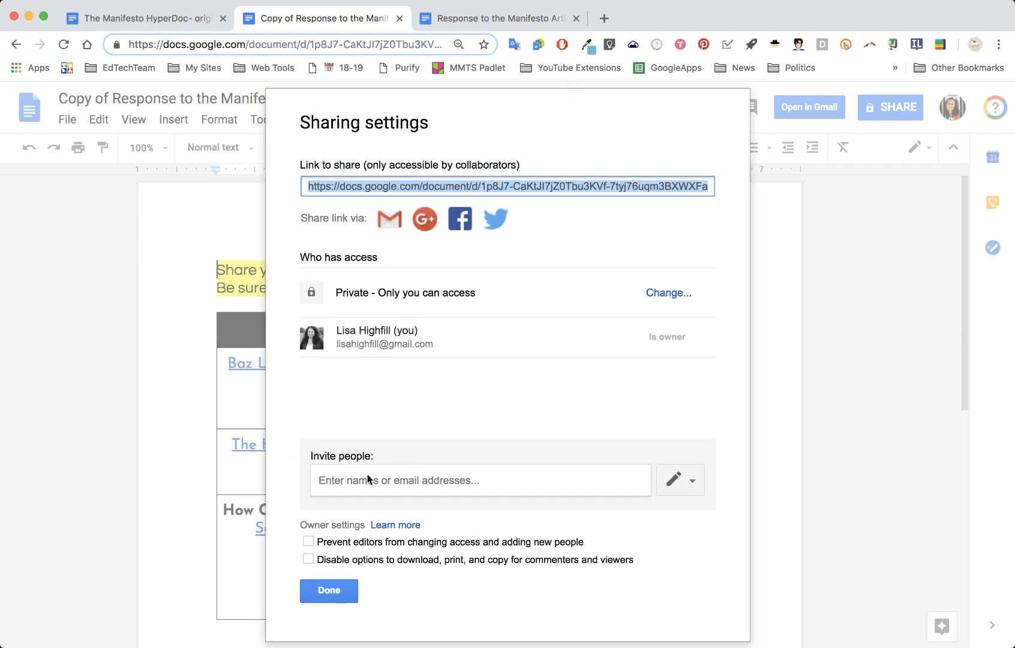
pyautogui.click(480, 480)
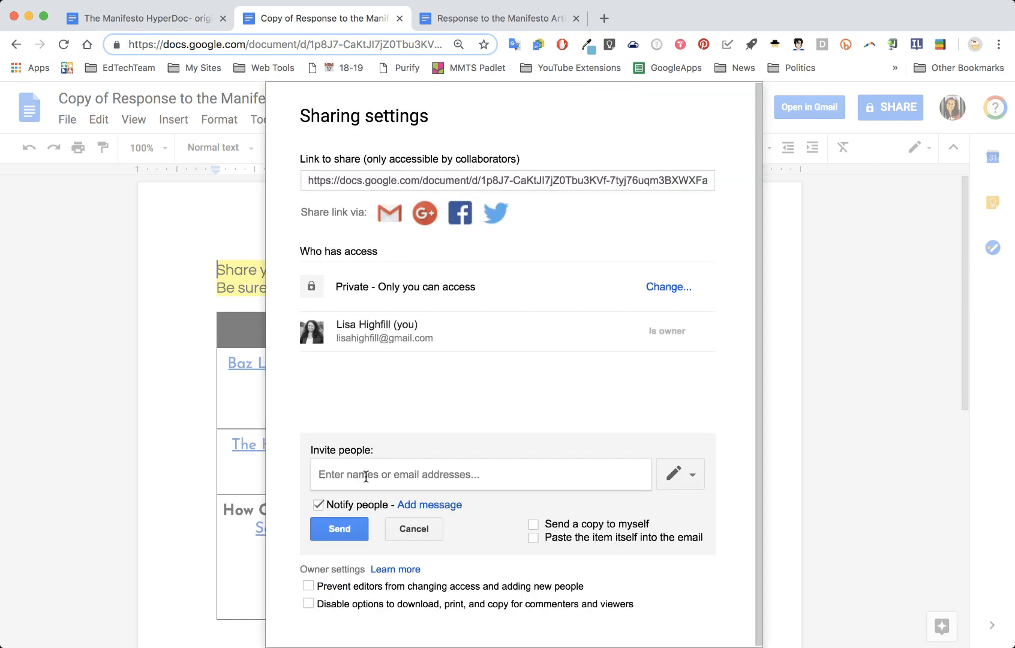
# Step: Share the copy with the teacher ('lhi') as editor with Notify people unchecked, skipping the invitation email
pyautogui.write('lhi')
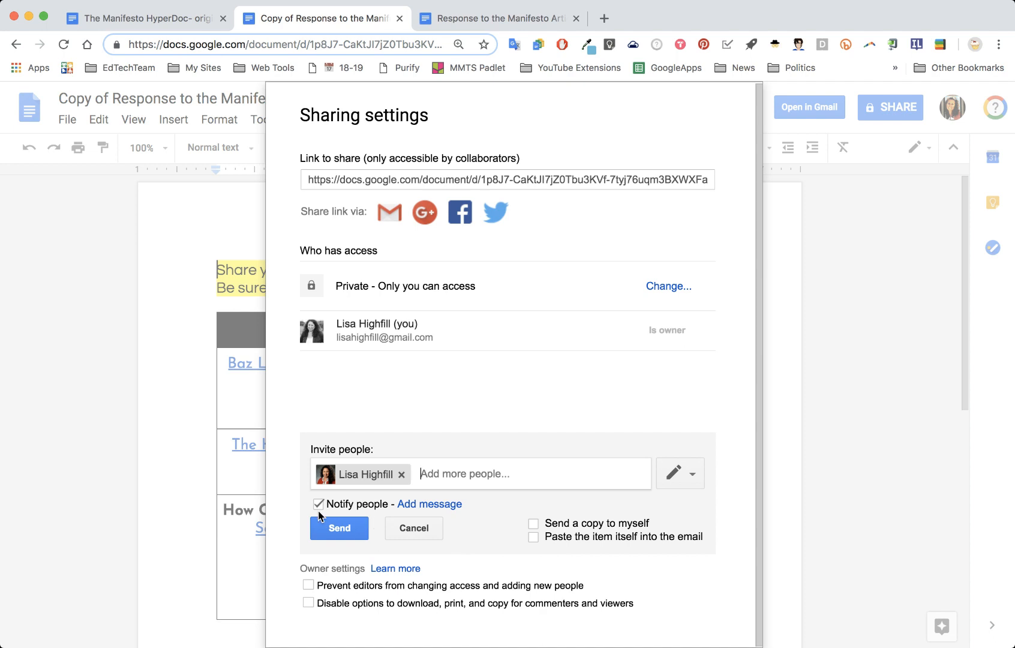
pyautogui.click(318, 504)
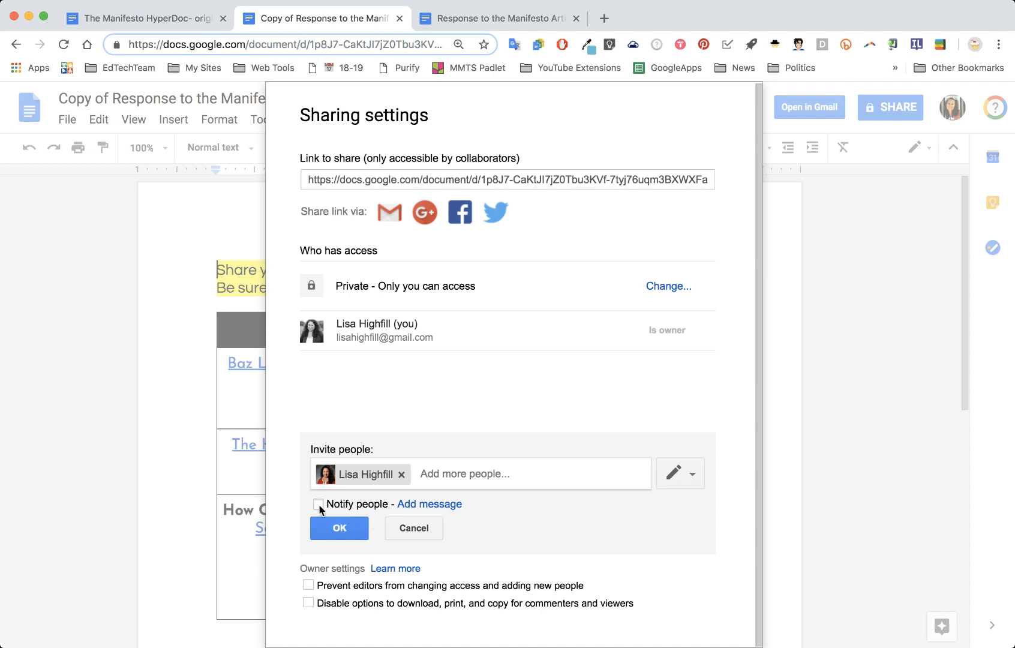
pyautogui.moveTo(347, 512)
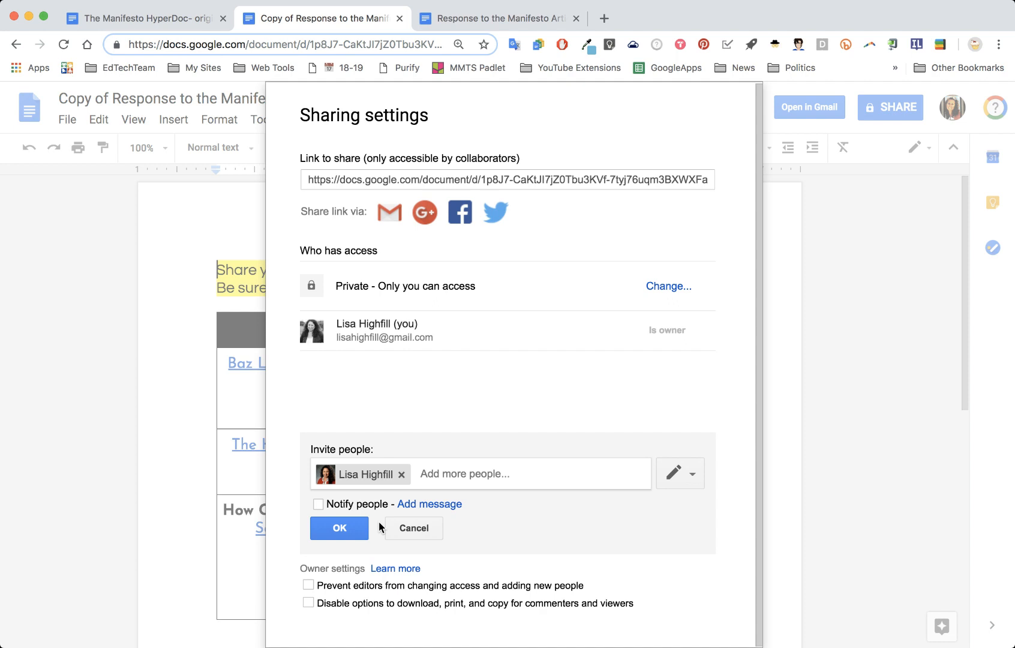
pyautogui.click(338, 528)
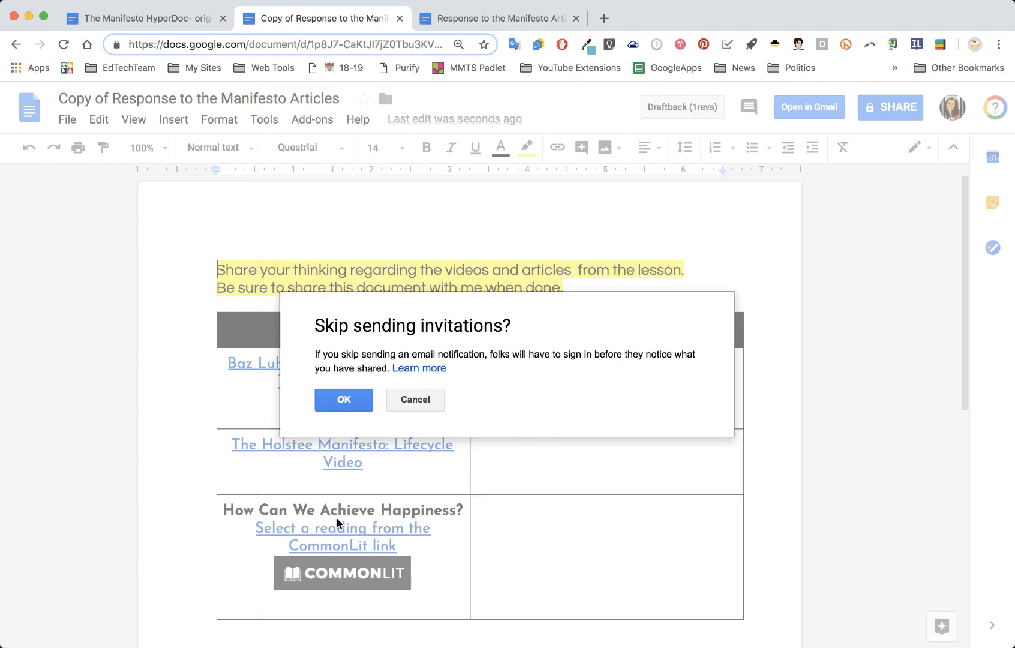
pyautogui.moveTo(343, 399)
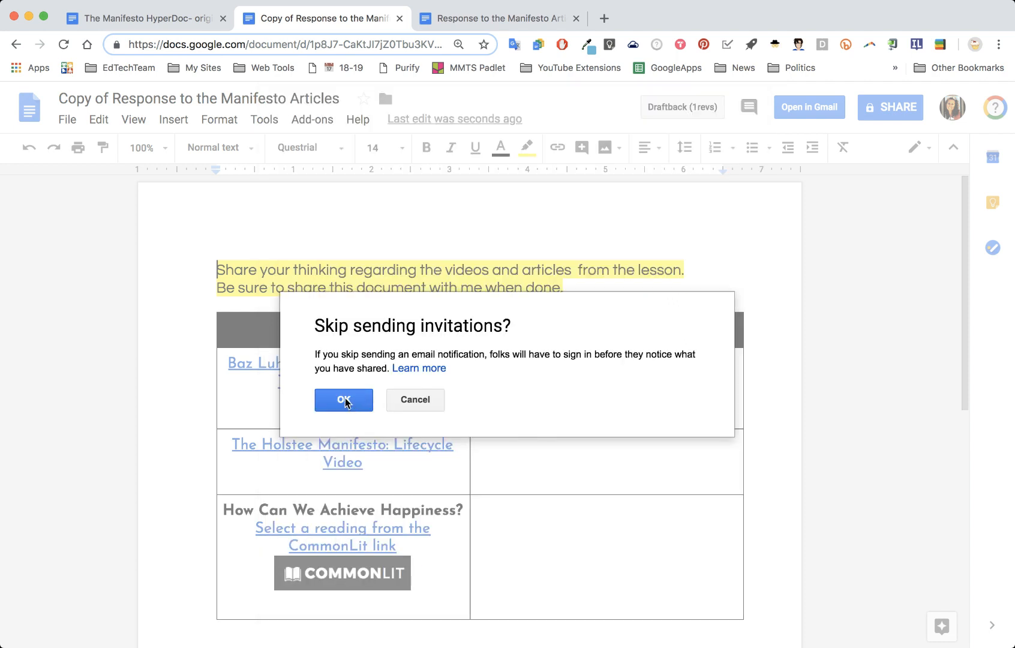
pyautogui.click(343, 399)
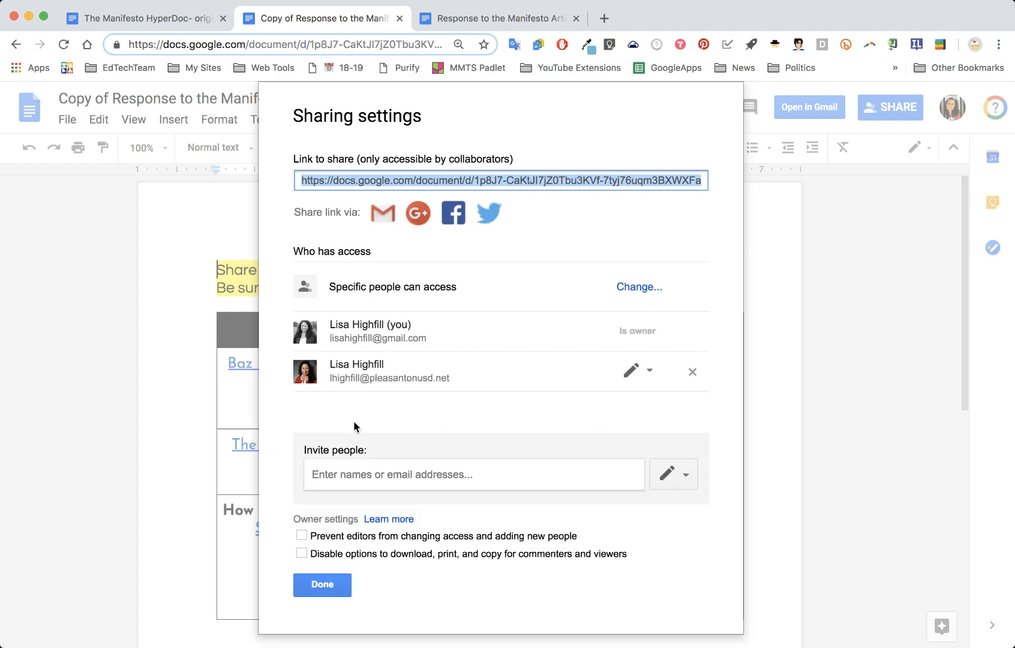
pyautogui.moveTo(656, 555)
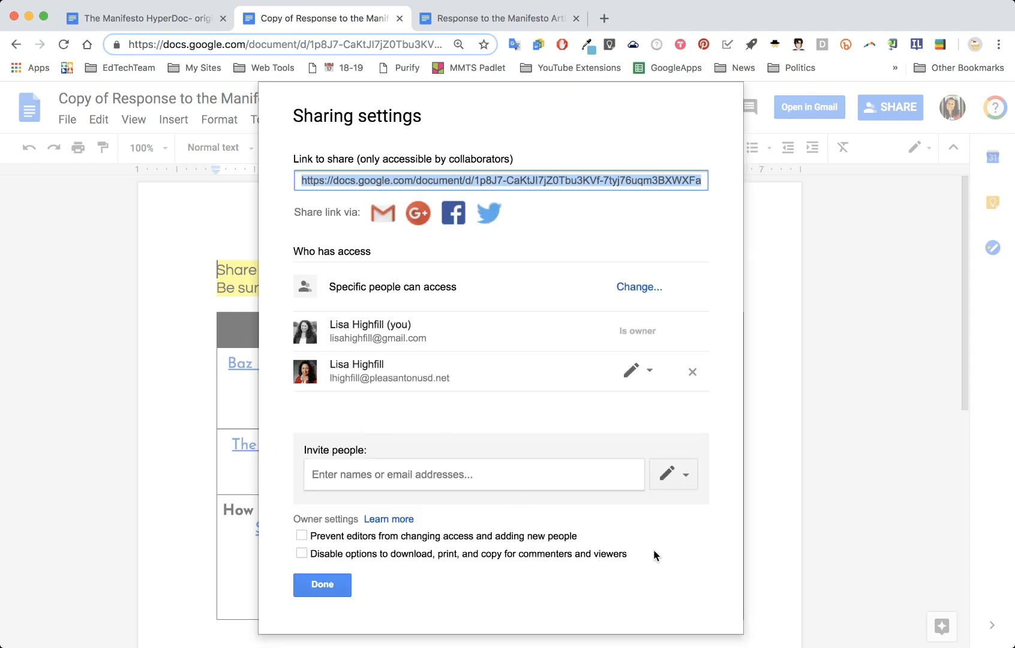
# Step: Finish the sharing settings and return to The Manifesto HyperDoc- original
pyautogui.click(322, 584)
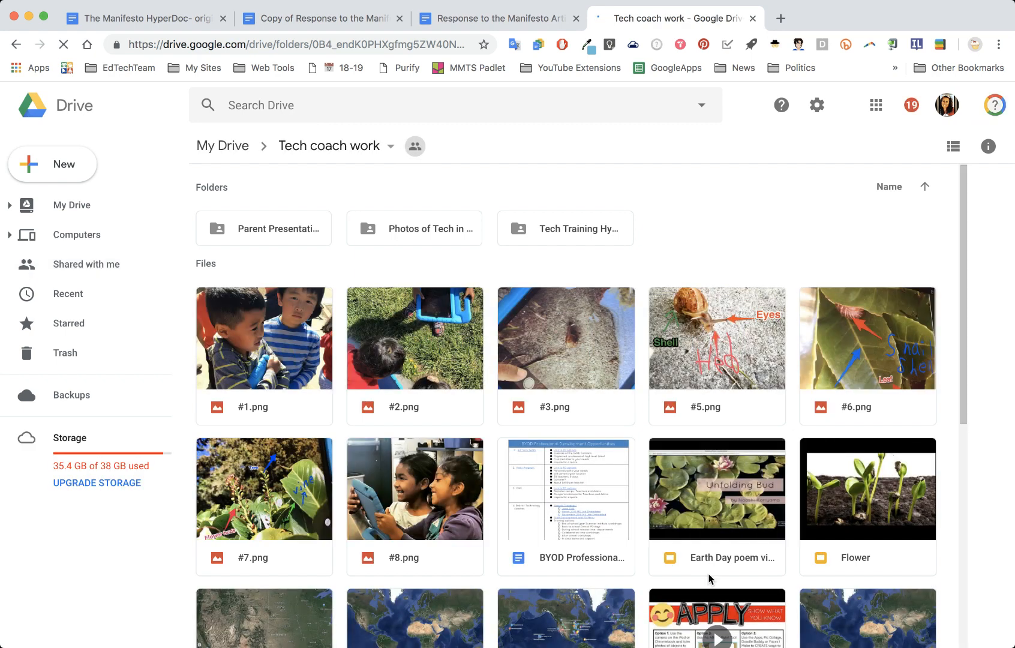
pyautogui.click(320, 18)
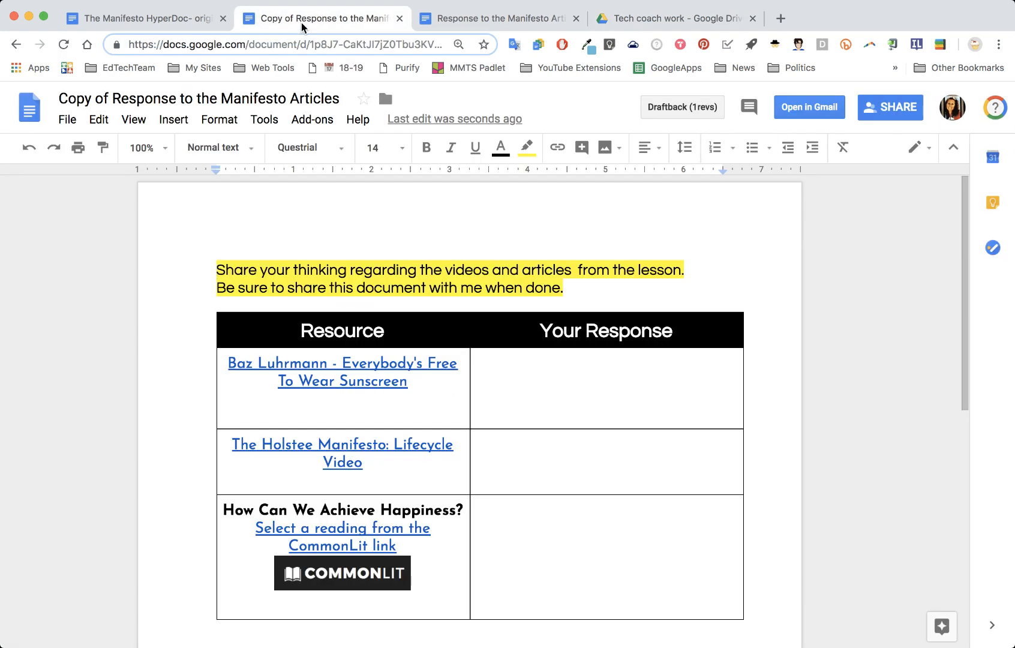
pyautogui.click(144, 18)
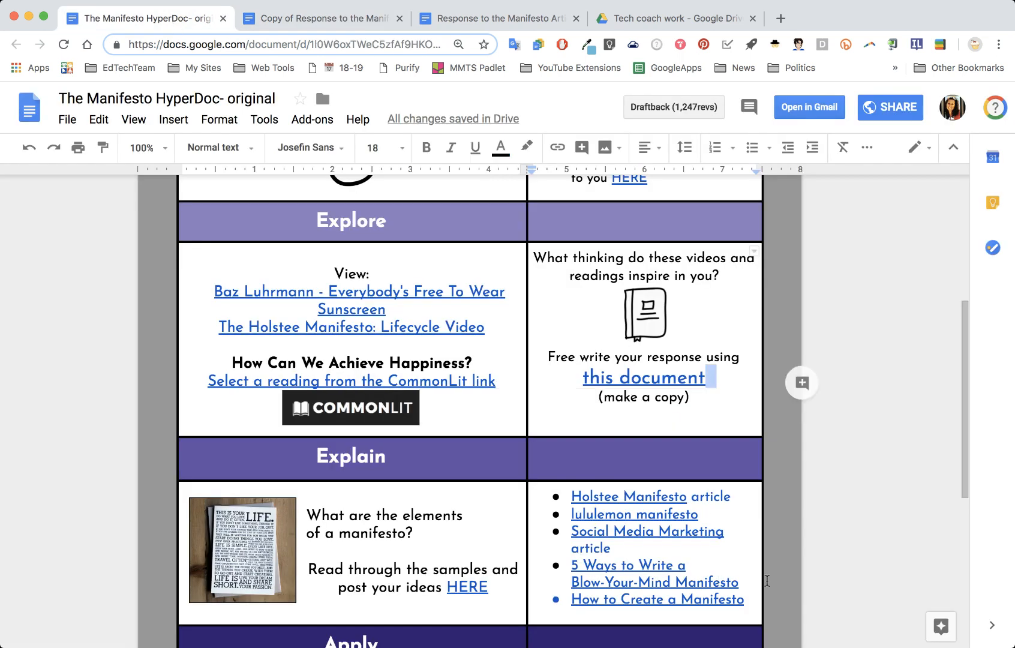
pyautogui.moveTo(754, 583)
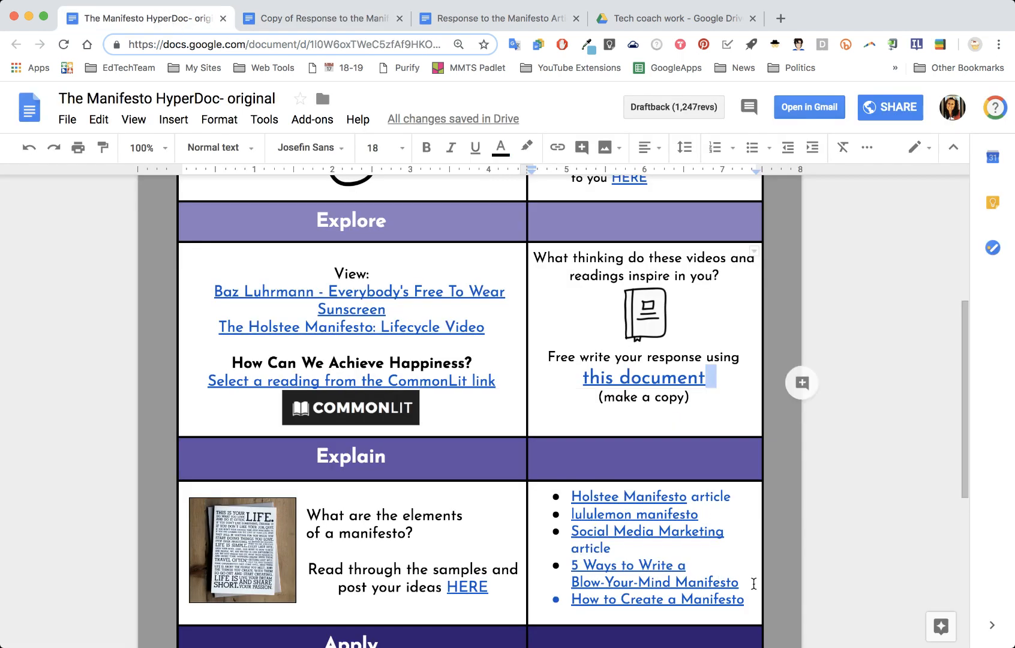